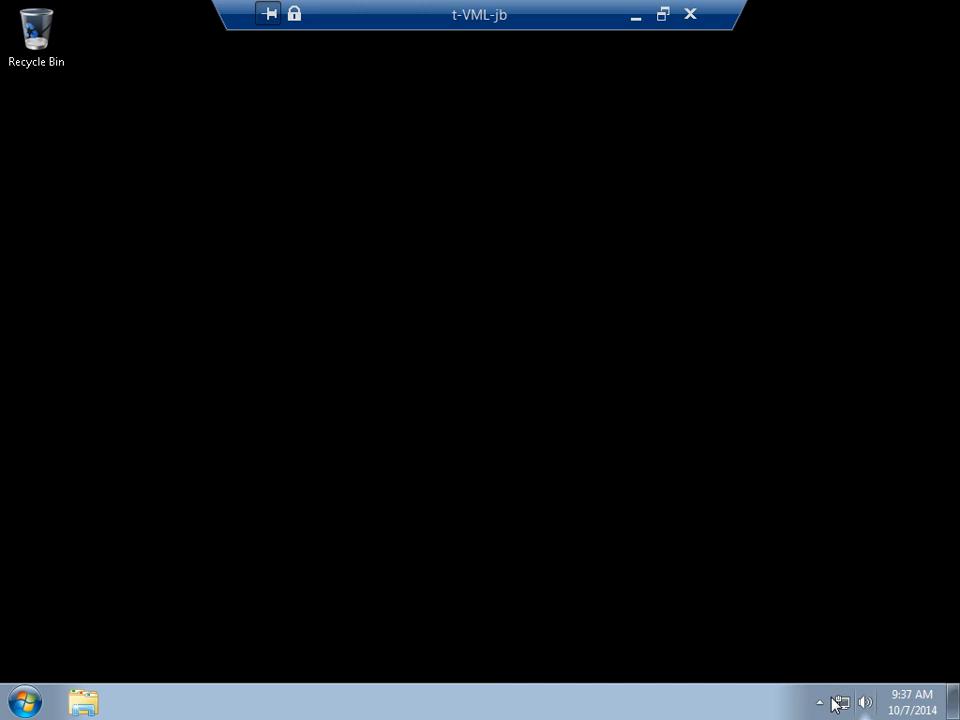
Step: Launch the teacher console so all 58 connected student thumbnails appear
{"action": "left_click", "coordinate": [822, 700]}
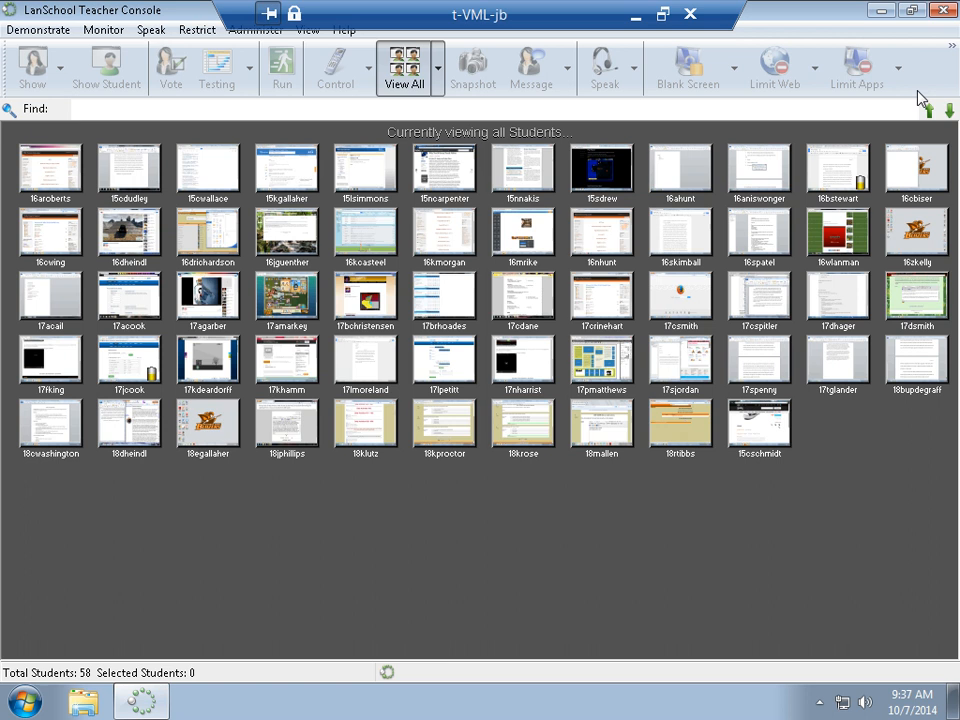
Step: Reach Configure Toolbar from the View menu to start trimming the toolbar
{"action": "left_click", "coordinate": [308, 30]}
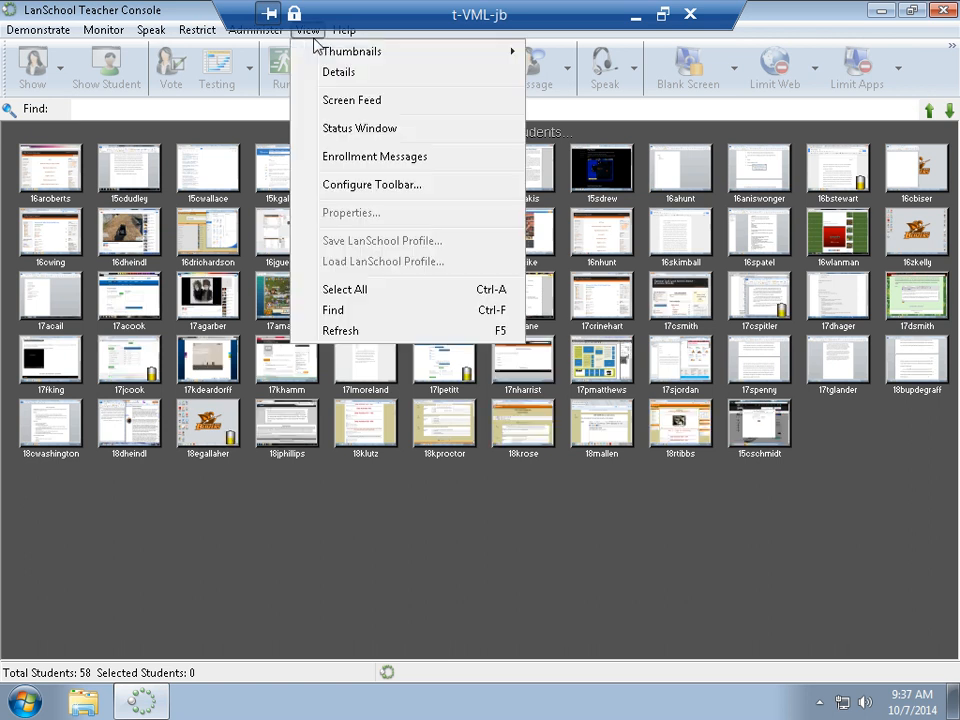
{"action": "mouse_move", "coordinate": [372, 184]}
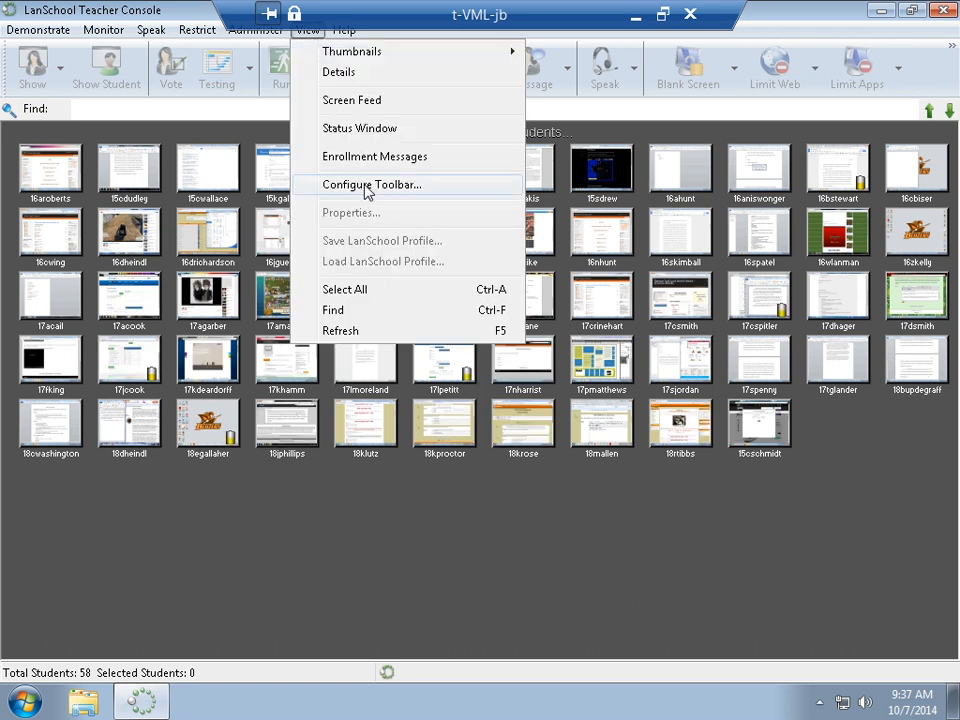
{"action": "left_click", "coordinate": [370, 184]}
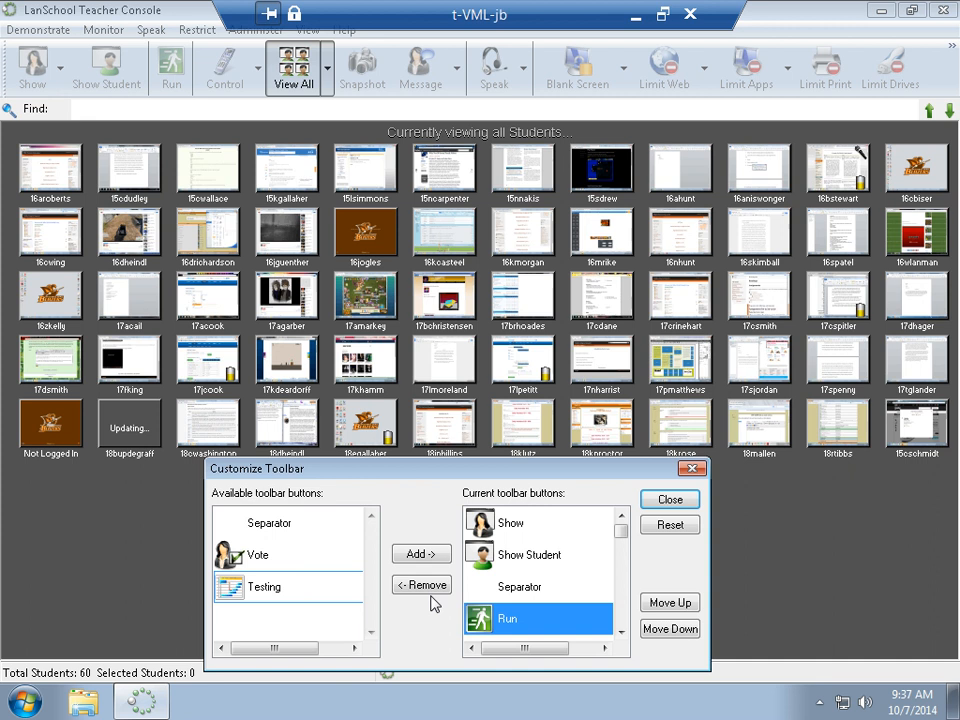
Step: Remove Run, Snapshot, Speak, Blank Screen and the Limit Web/Apps/Print/Drives buttons from the toolbar
{"action": "left_click", "coordinate": [420, 584]}
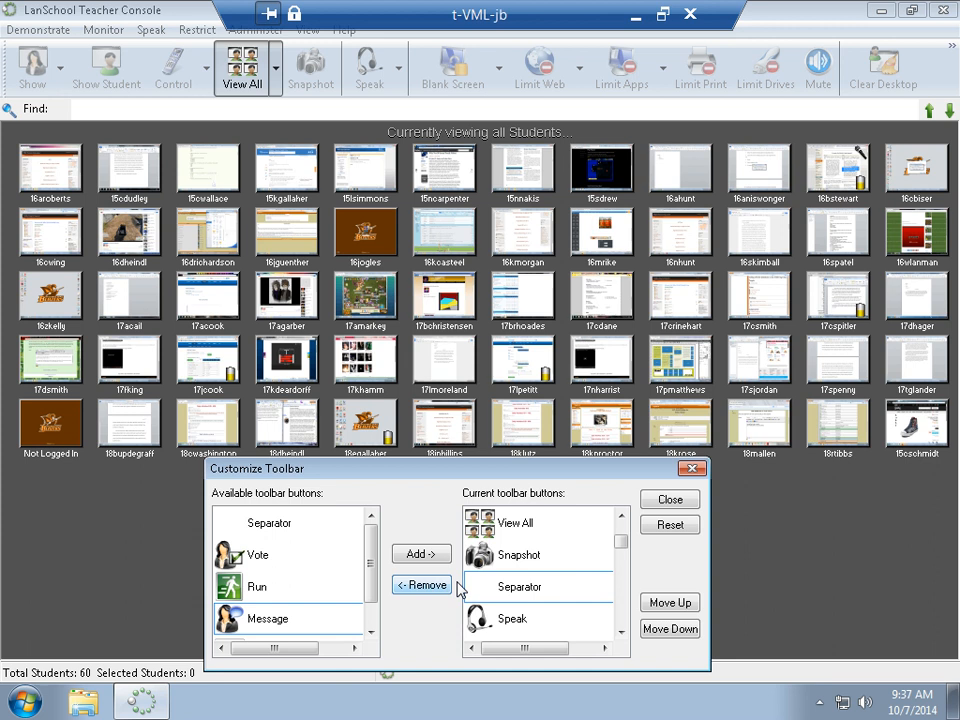
{"action": "left_click", "coordinate": [420, 584]}
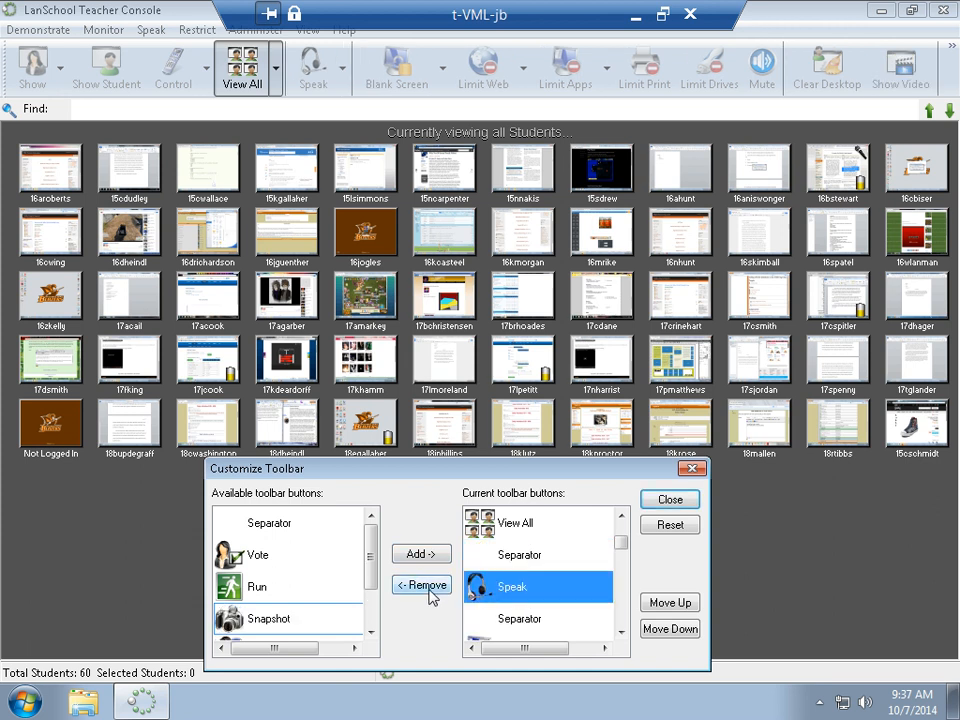
{"action": "left_click", "coordinate": [422, 584]}
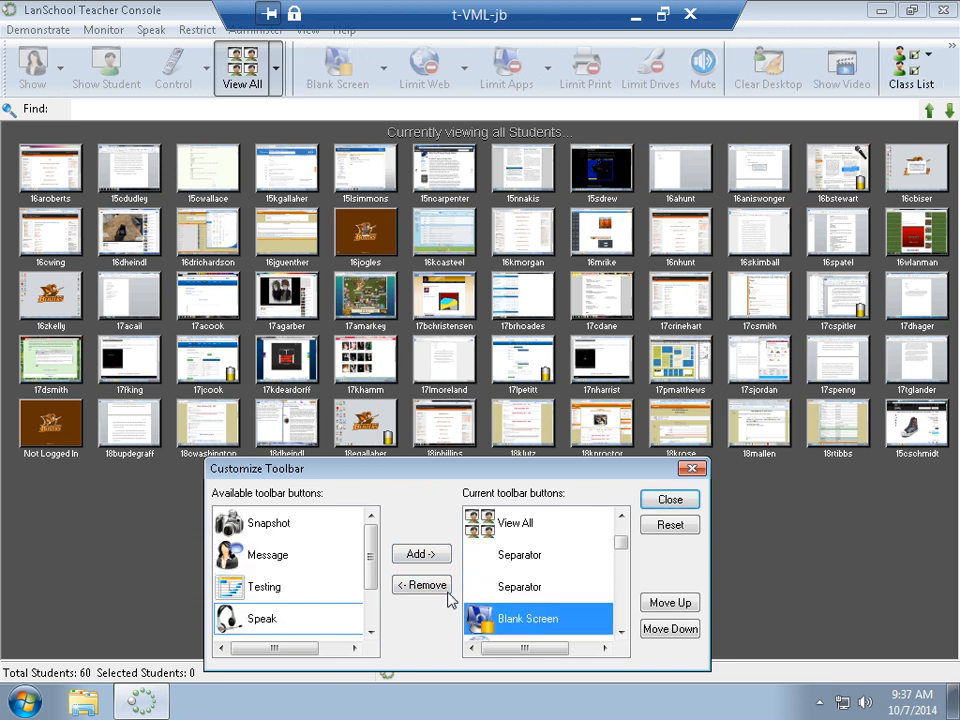
{"action": "left_click", "coordinate": [420, 584]}
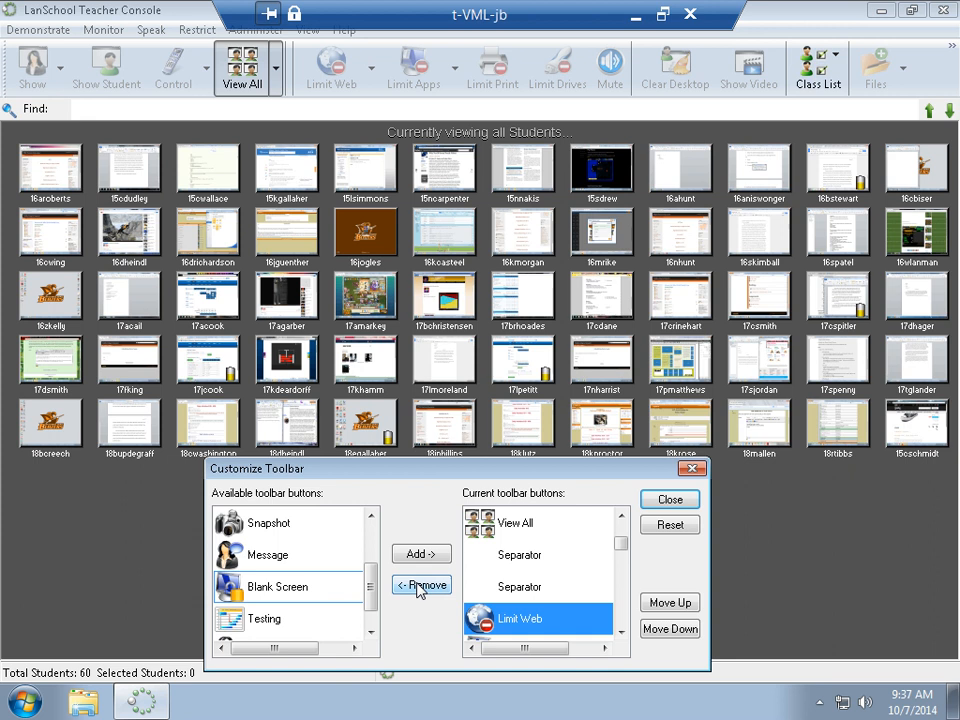
{"action": "left_click", "coordinate": [424, 584]}
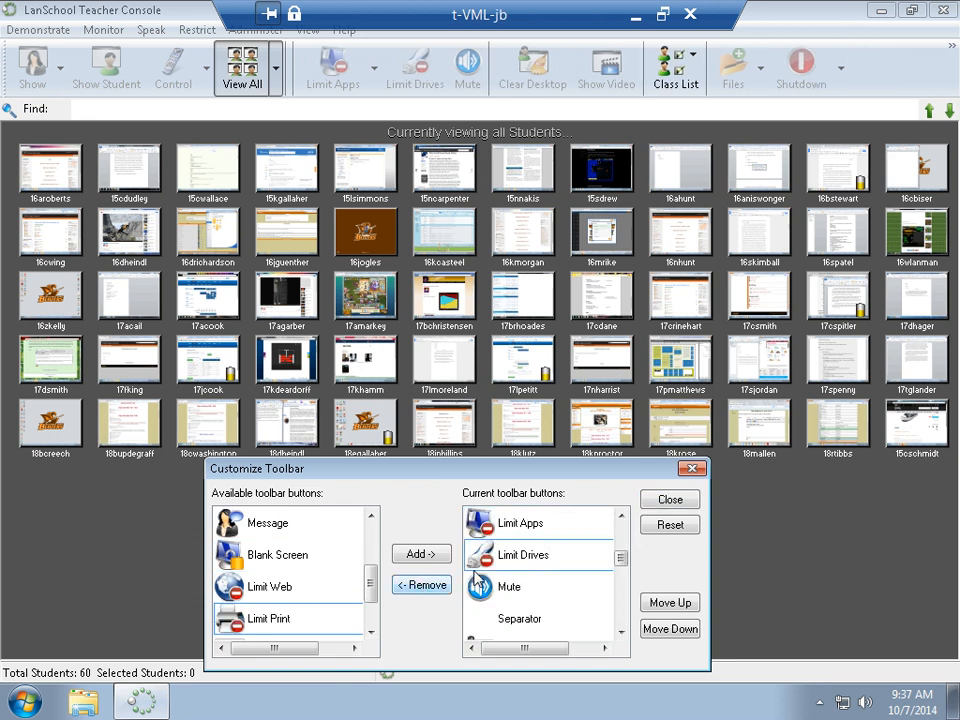
{"action": "left_click", "coordinate": [420, 584]}
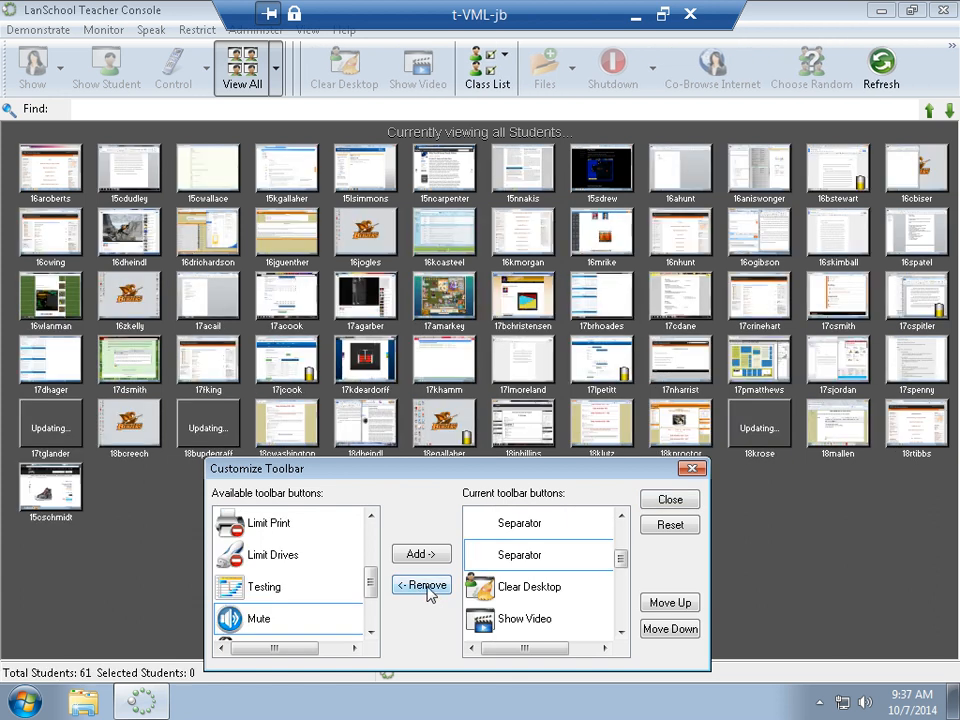
Step: Remove Clear Desktop from the toolbar and close the Customize Toolbar window
{"action": "left_click", "coordinate": [528, 586]}
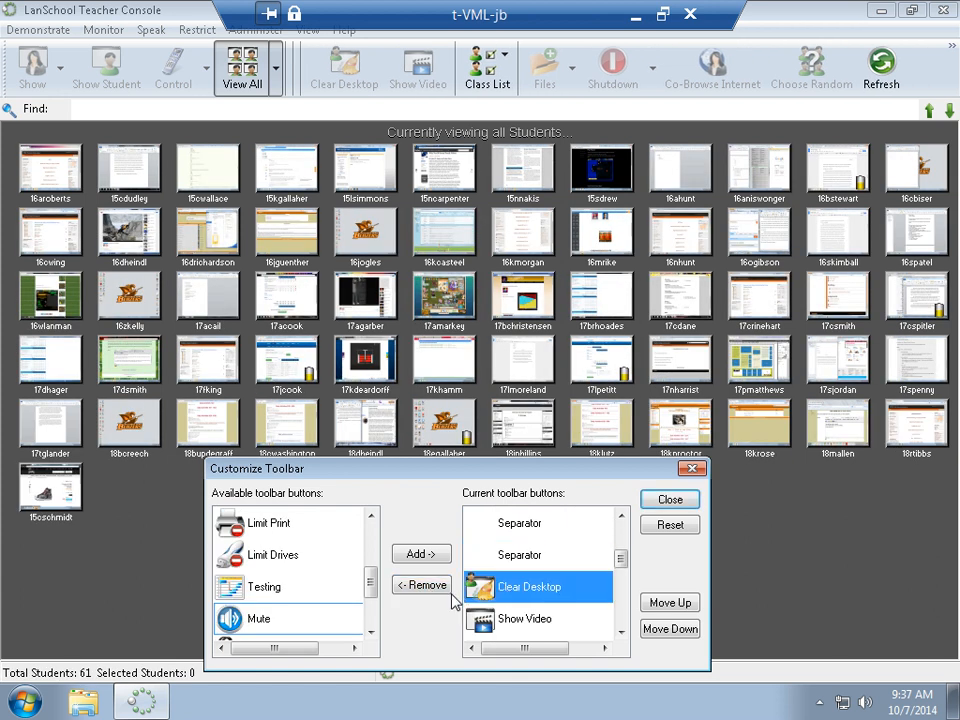
{"action": "left_click", "coordinate": [422, 584]}
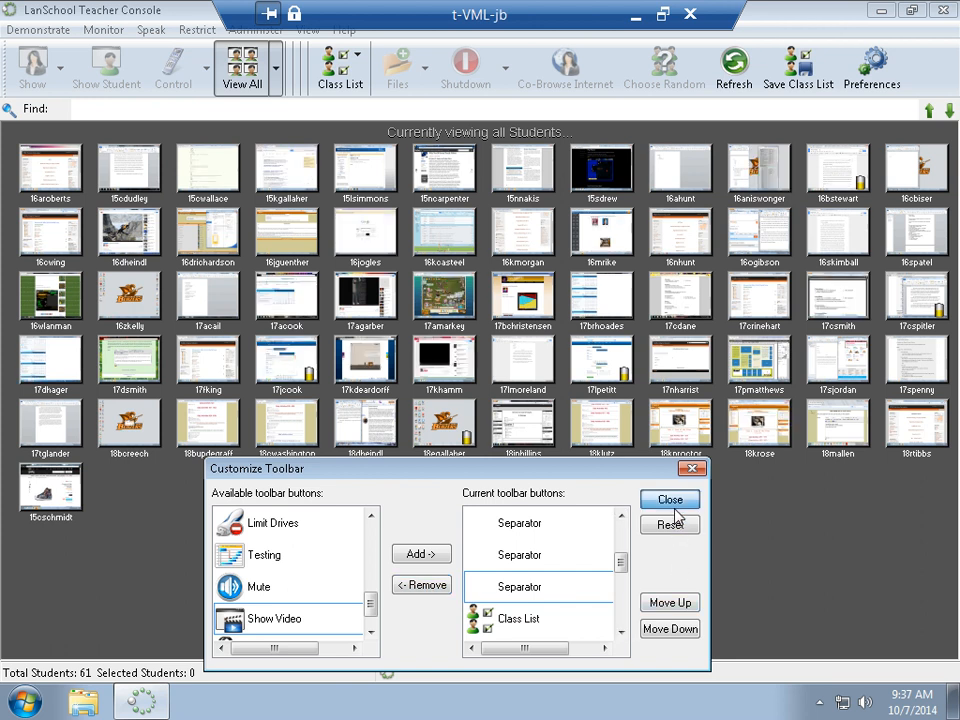
{"action": "left_click", "coordinate": [668, 498]}
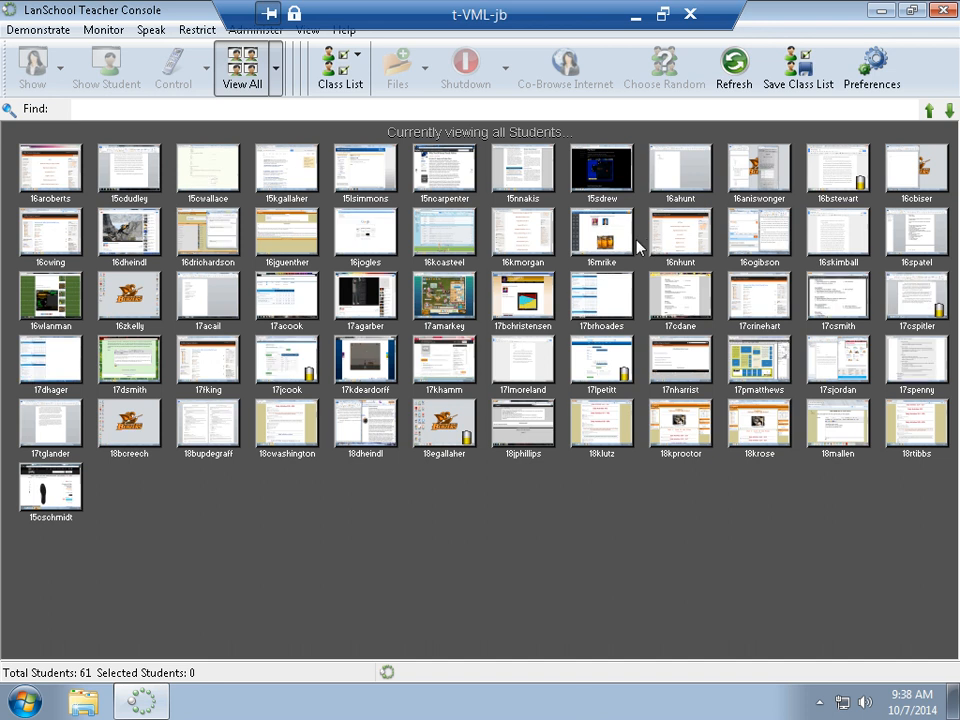
Step: Reach Manage Class Lists from the Class List dropdown, showing an empty list
{"action": "left_click", "coordinate": [340, 76]}
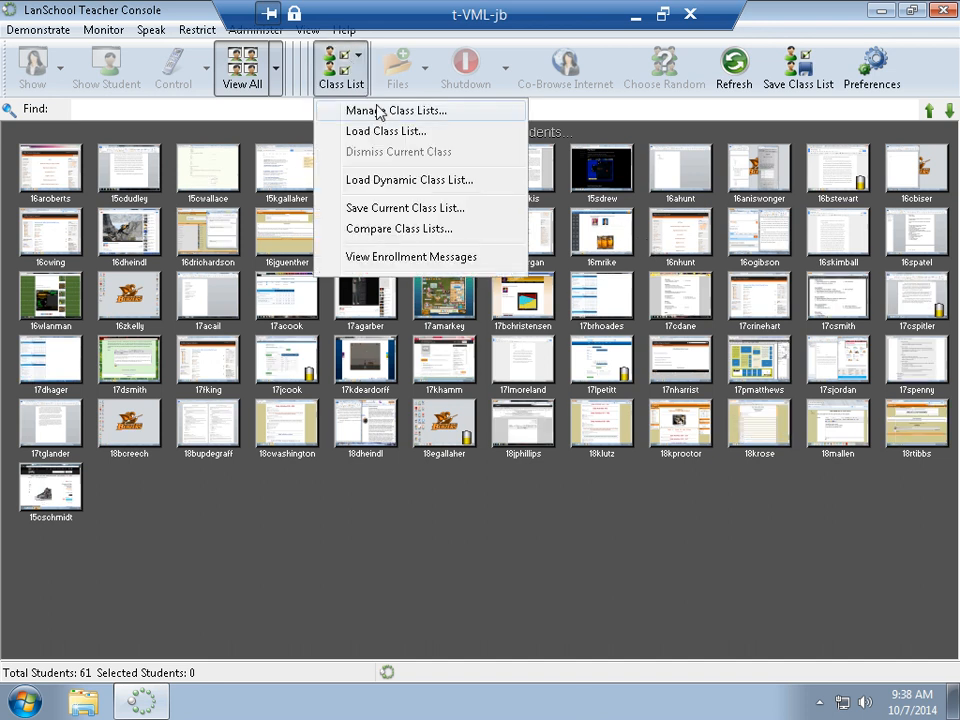
{"action": "left_click", "coordinate": [376, 110]}
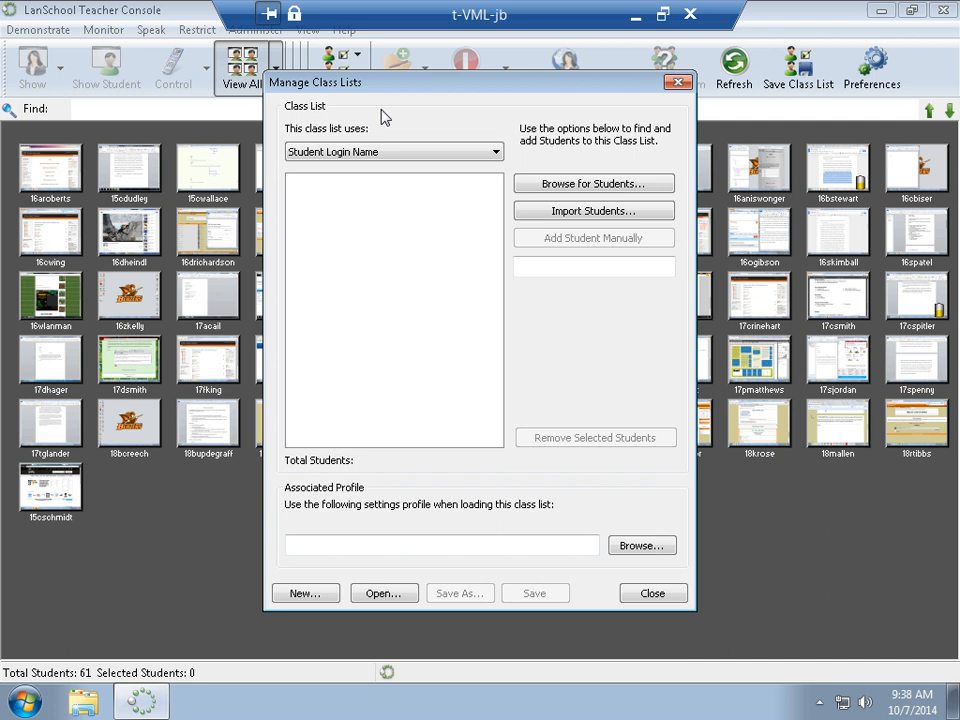
{"action": "mouse_move", "coordinate": [436, 220]}
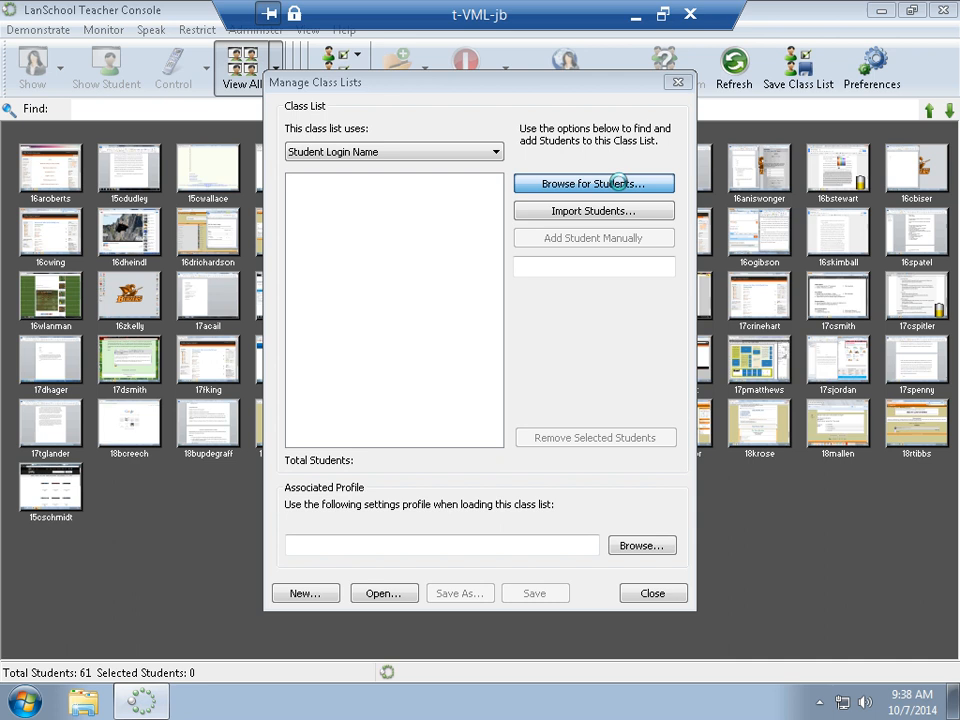
{"action": "left_click", "coordinate": [592, 184]}
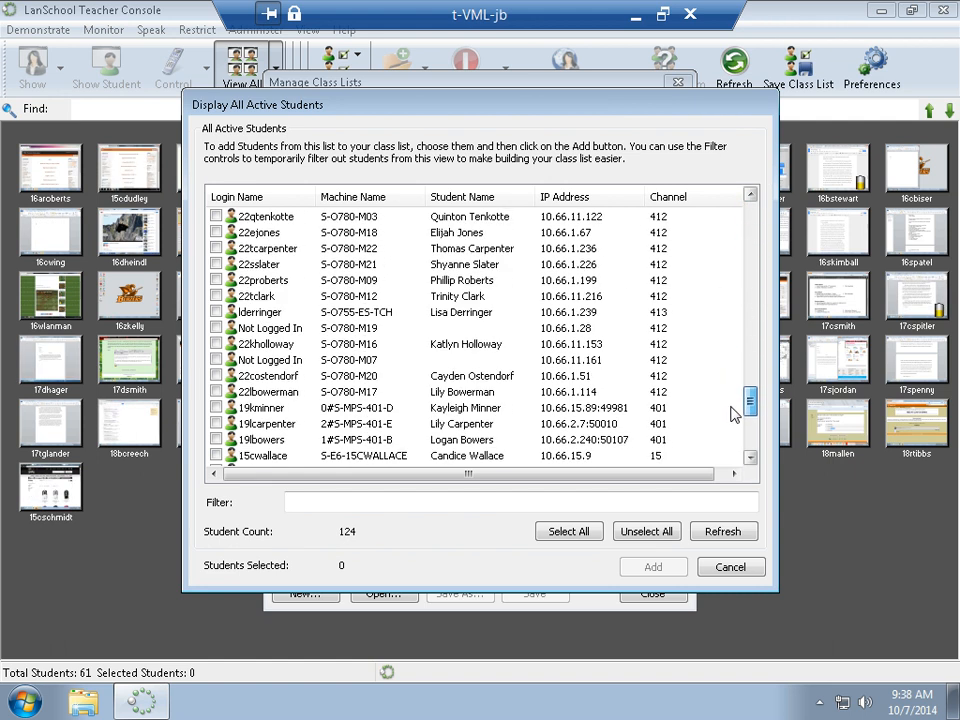
{"action": "scroll", "scroll_direction": "down", "scroll_amount": 3}
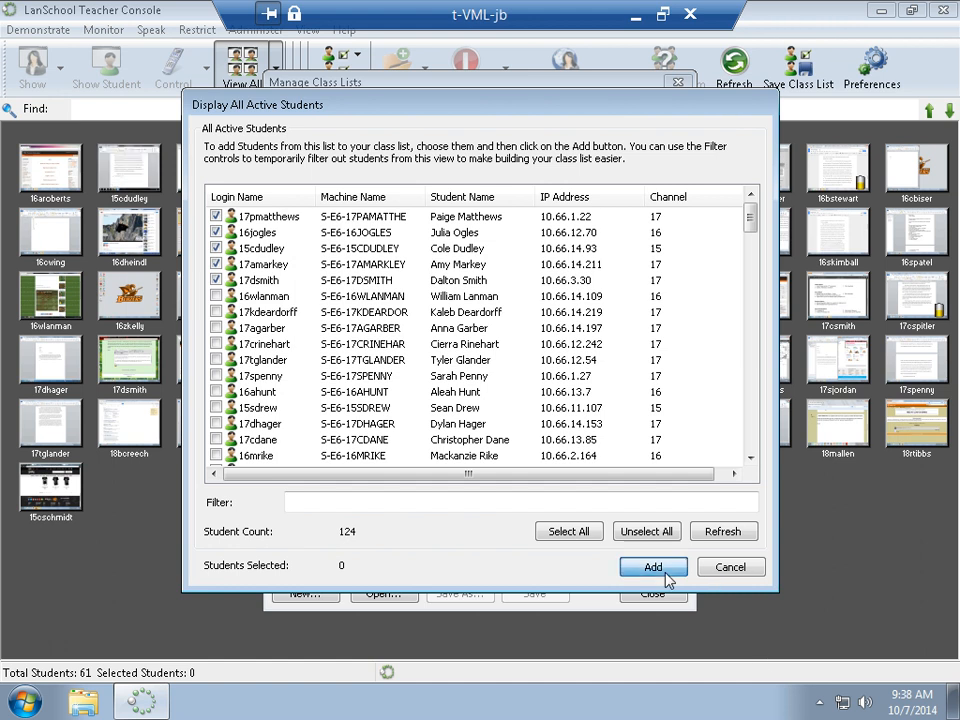
{"action": "left_click", "coordinate": [652, 566]}
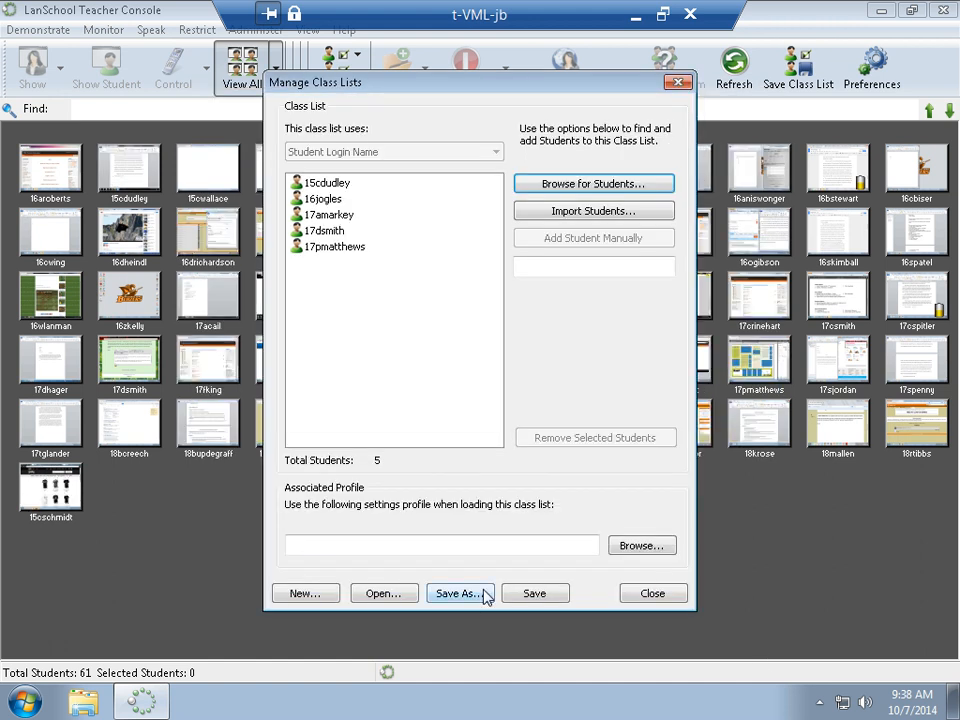
Step: Save the five-student class list to a file named 'Test List'
{"action": "left_click", "coordinate": [460, 592]}
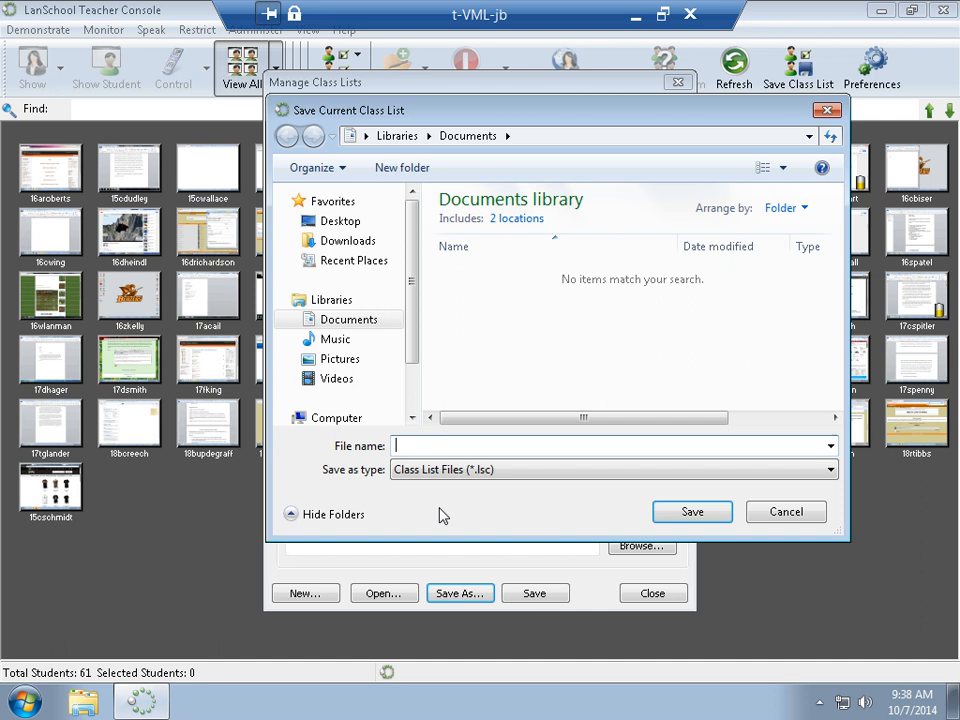
{"action": "type", "text": "Test"}
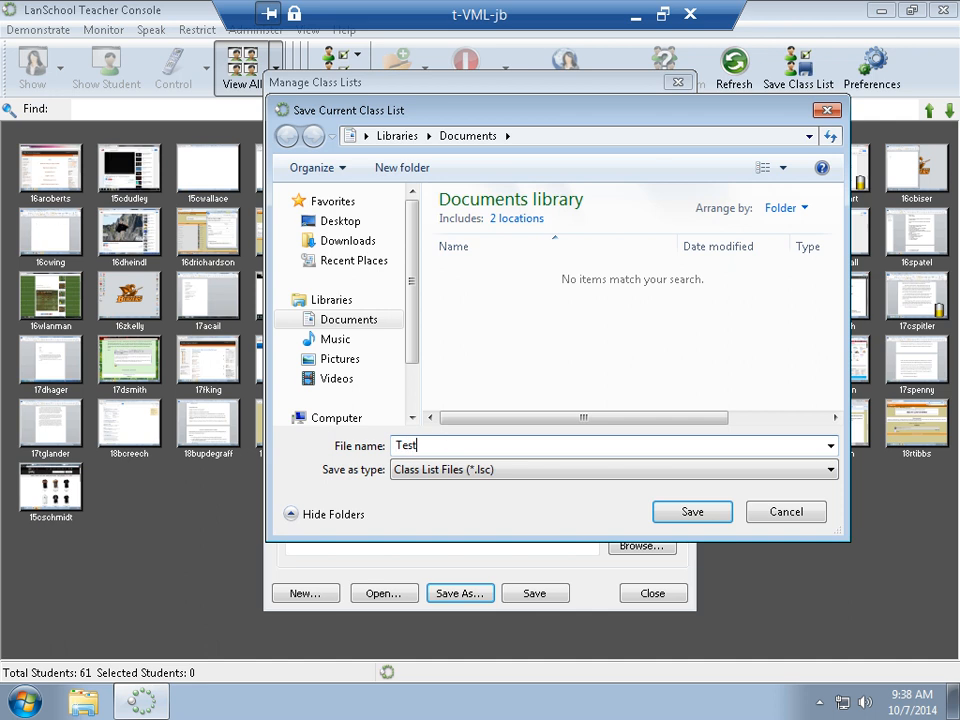
{"action": "type", "text": "List"}
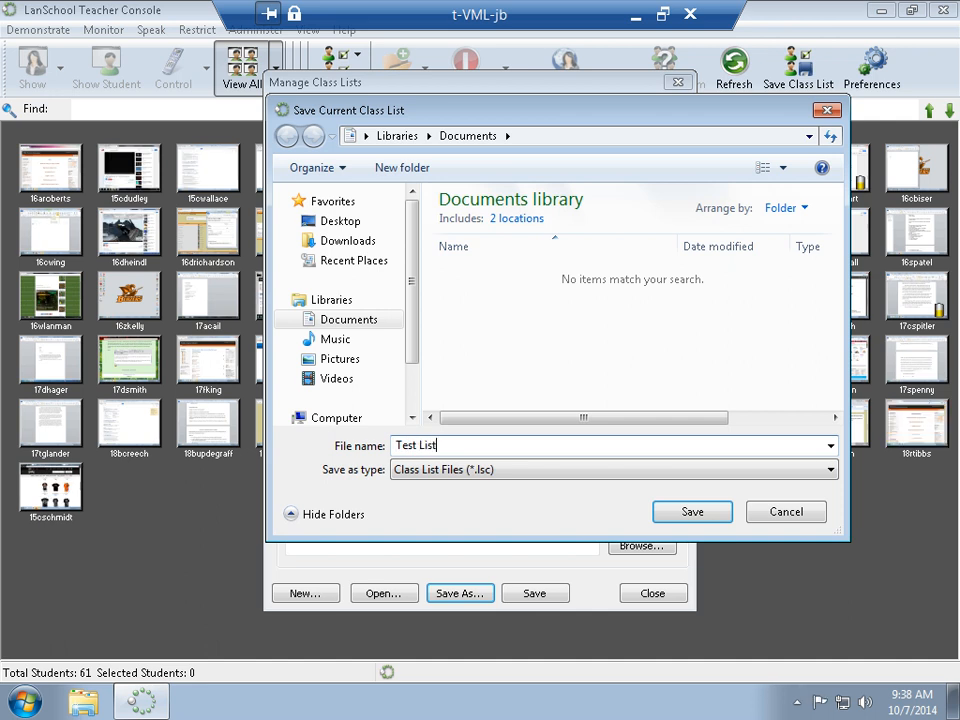
{"action": "left_click", "coordinate": [692, 512]}
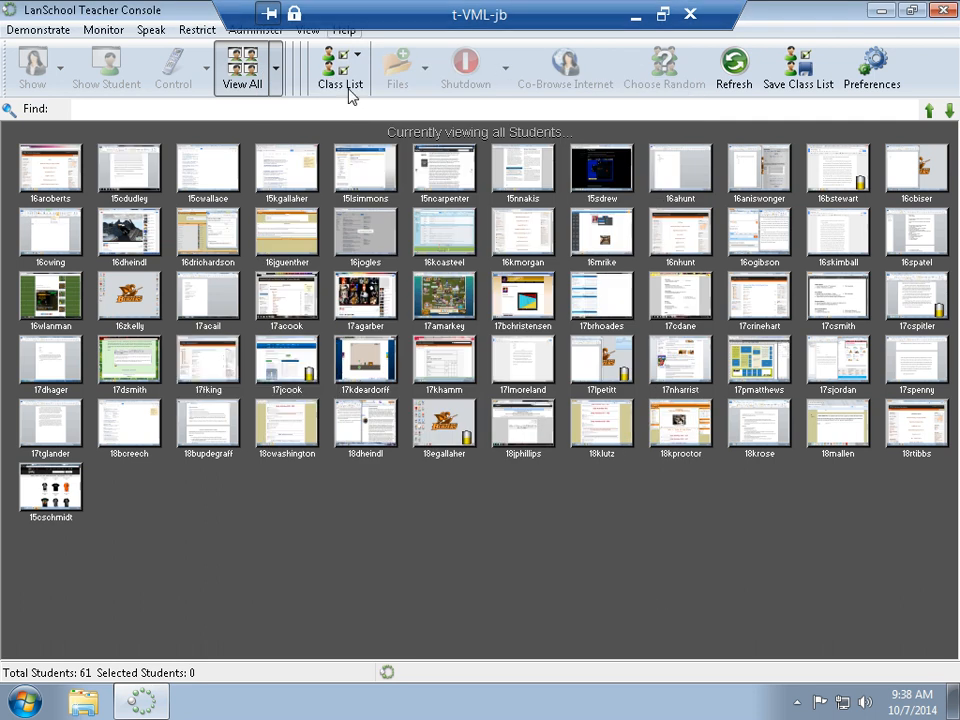
Step: Load Test List.lsc so the roster drops to its five students
{"action": "left_click", "coordinate": [362, 68]}
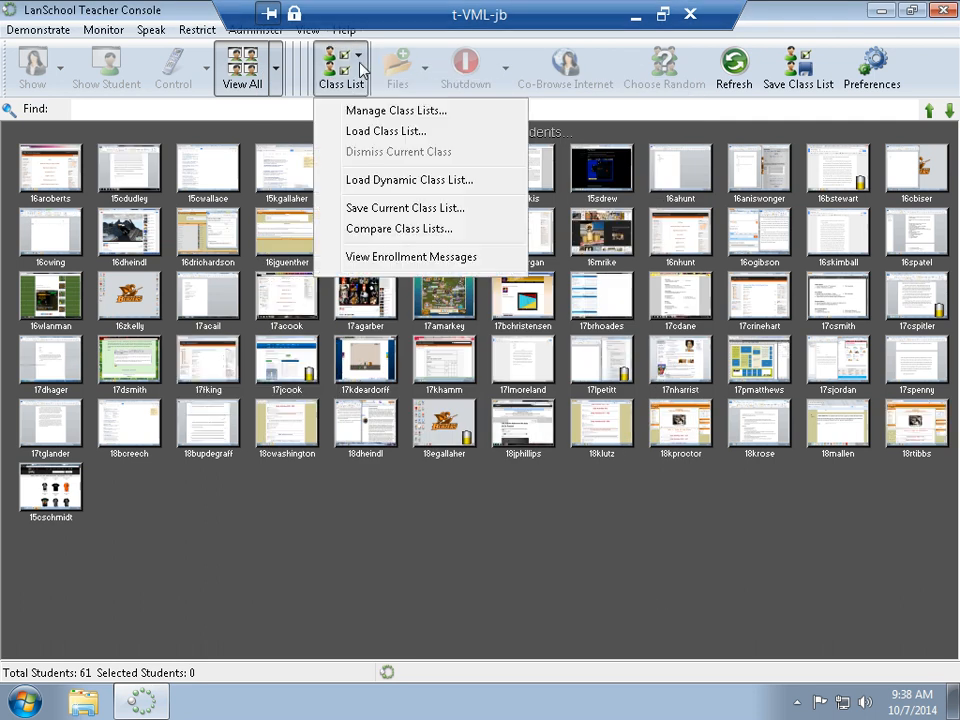
{"action": "left_click", "coordinate": [384, 132]}
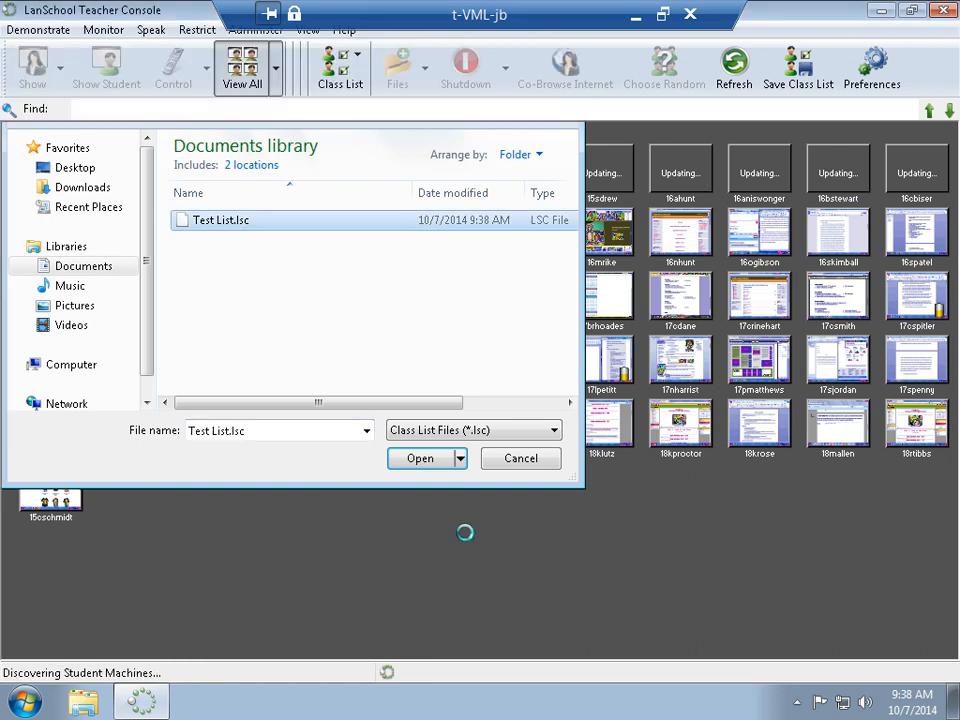
{"action": "left_click", "coordinate": [416, 458]}
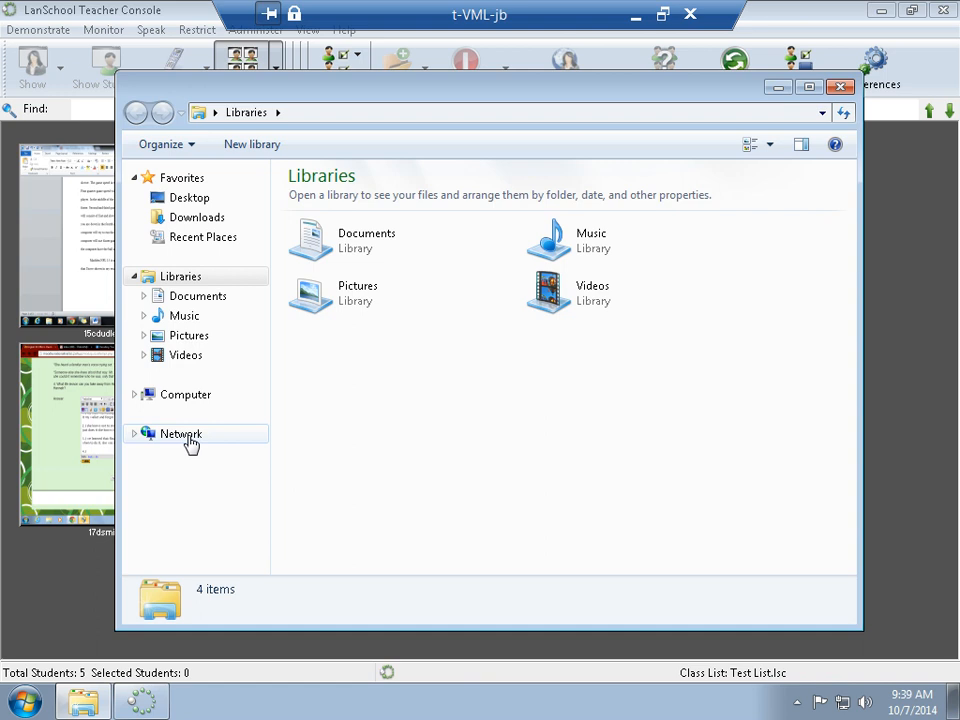
Step: Browse to the admin (W:) drive, cancel the open-with prompt on LSAll.csv, and bring up its context menu
{"action": "left_click", "coordinate": [184, 394]}
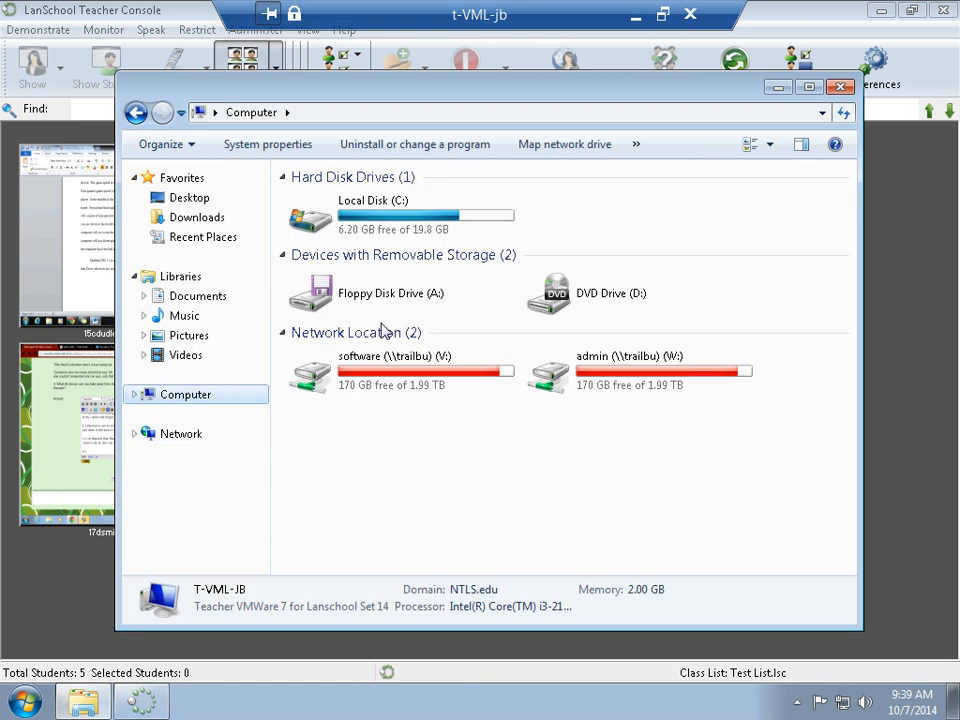
{"action": "double_click", "coordinate": [624, 370]}
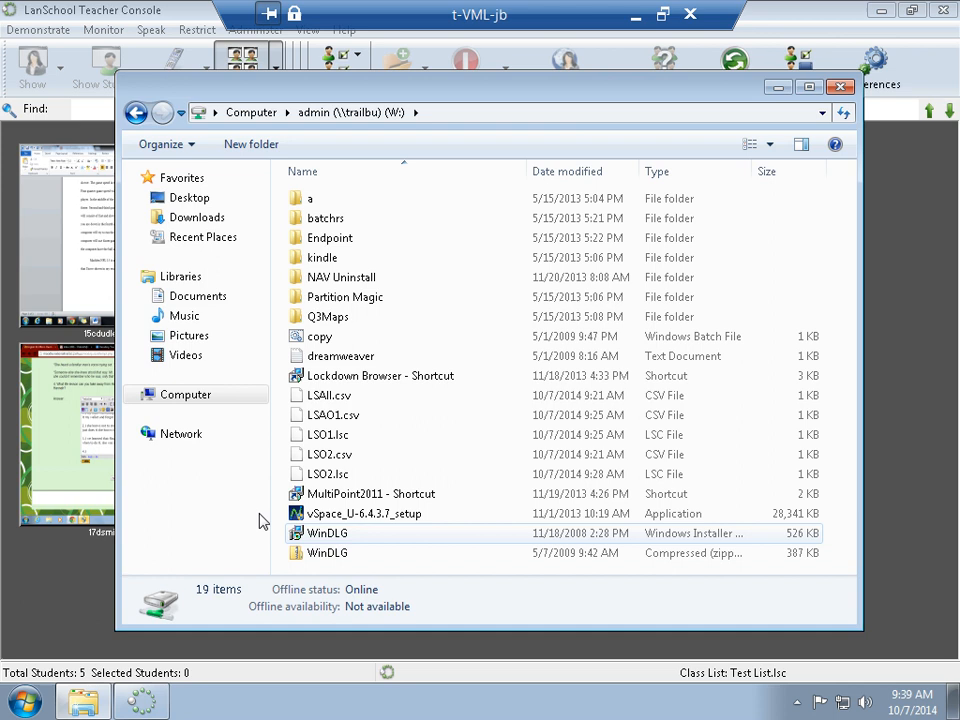
{"action": "left_click", "coordinate": [326, 396]}
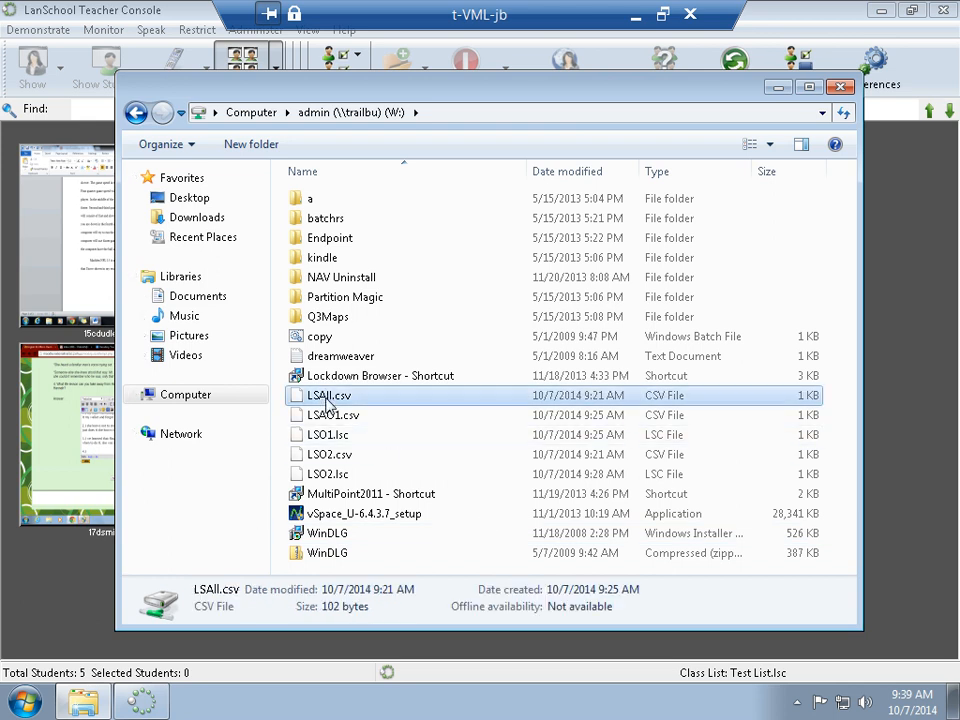
{"action": "double_click", "coordinate": [324, 396]}
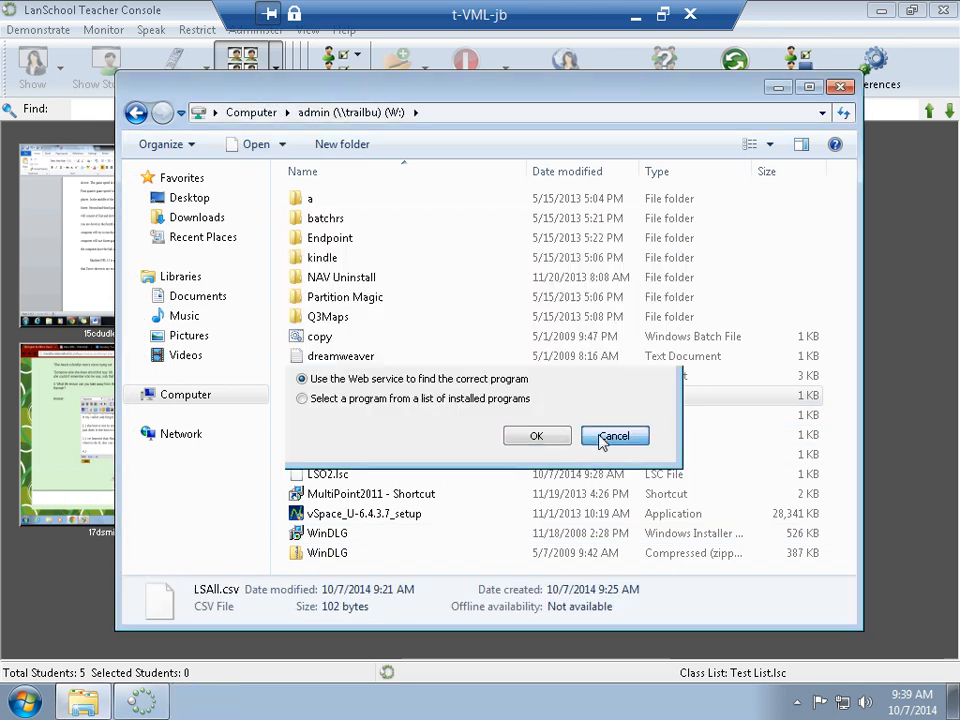
{"action": "left_click", "coordinate": [614, 436]}
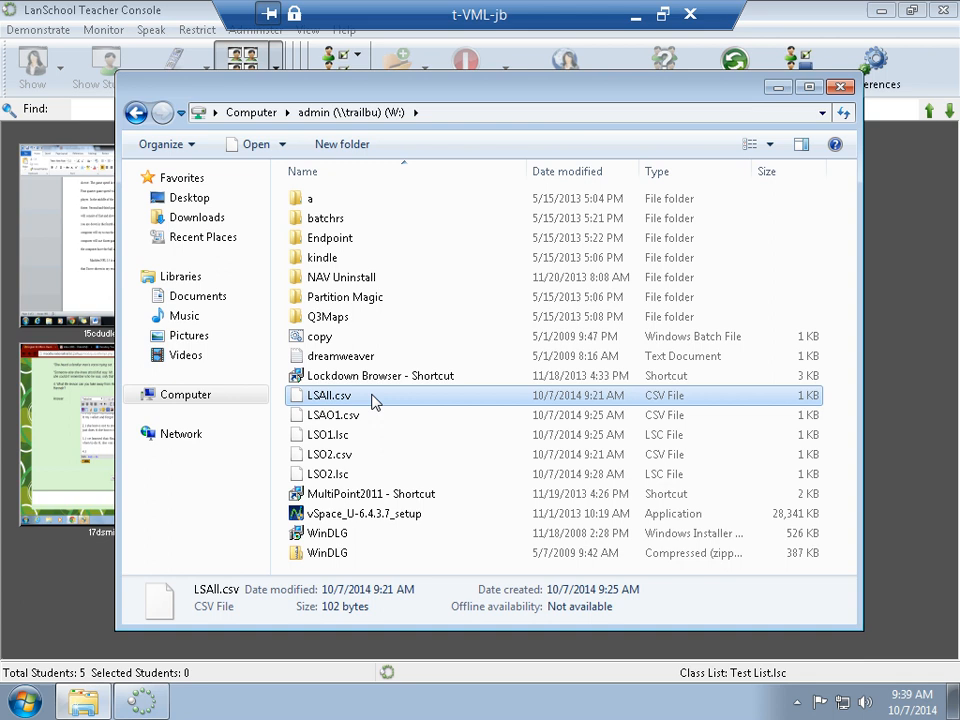
{"action": "right_click", "coordinate": [328, 396]}
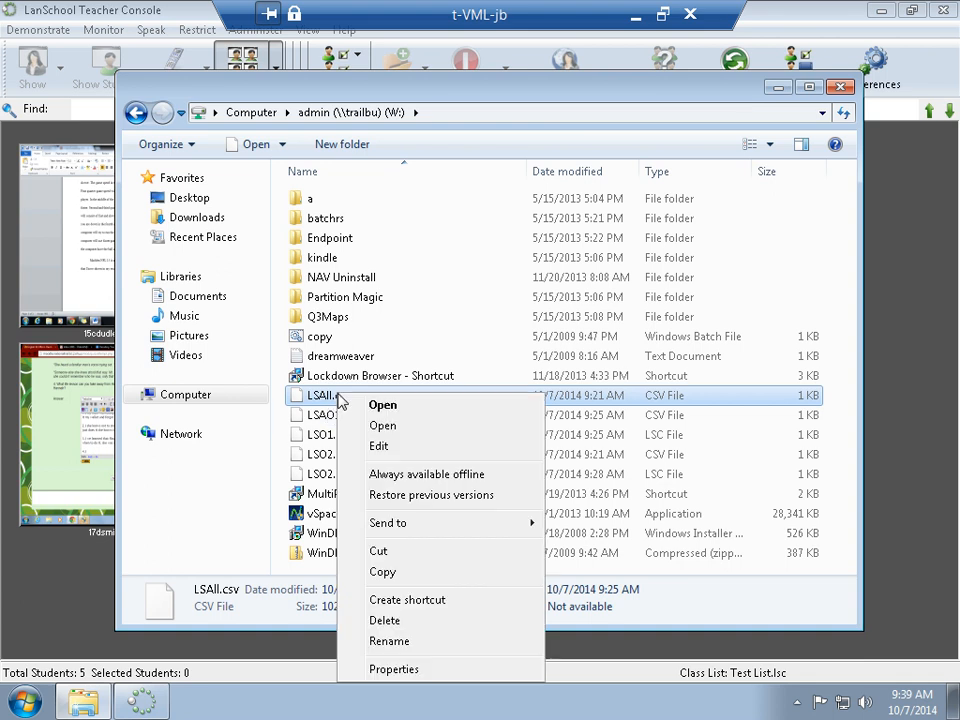
Step: Edit LSAll.csv in Notepad to review its nine student login names, then close it
{"action": "left_click", "coordinate": [382, 404]}
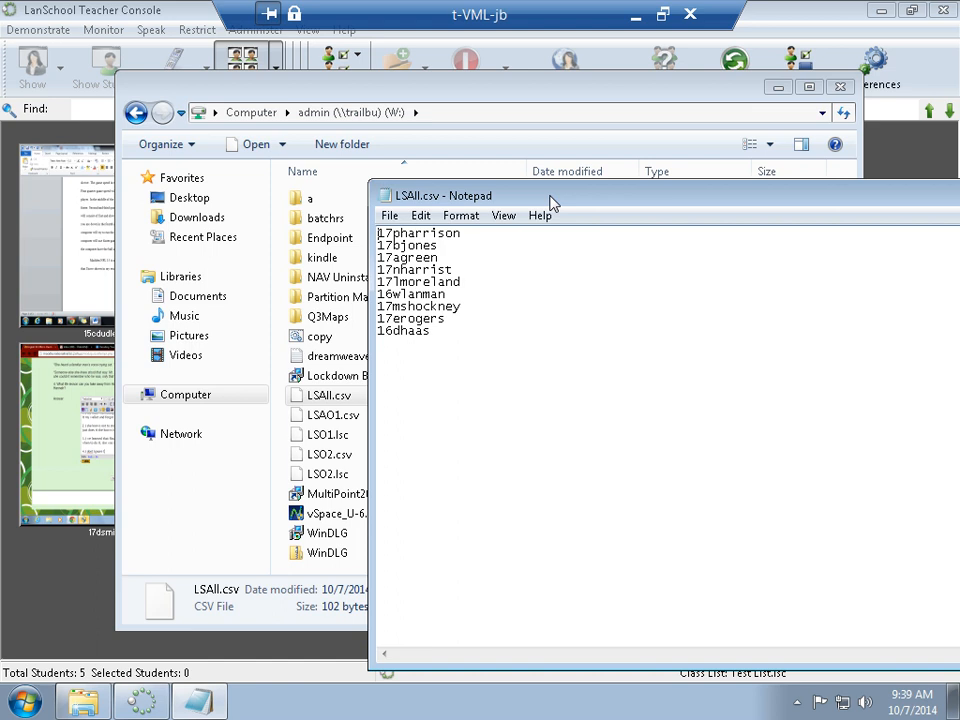
{"action": "mouse_move", "coordinate": [544, 200]}
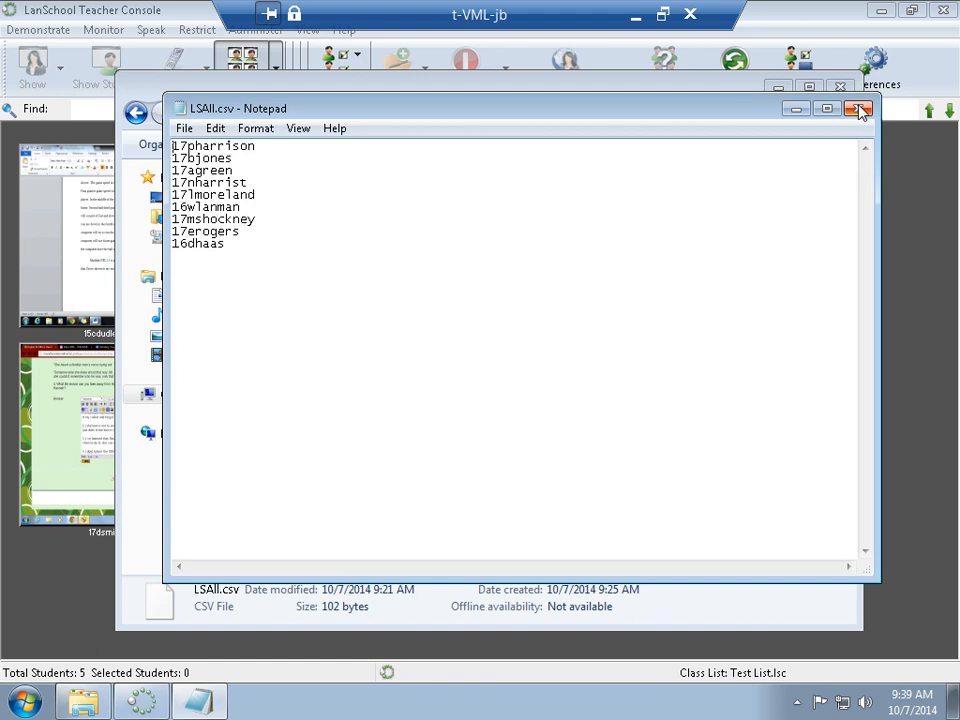
{"action": "left_click", "coordinate": [840, 112]}
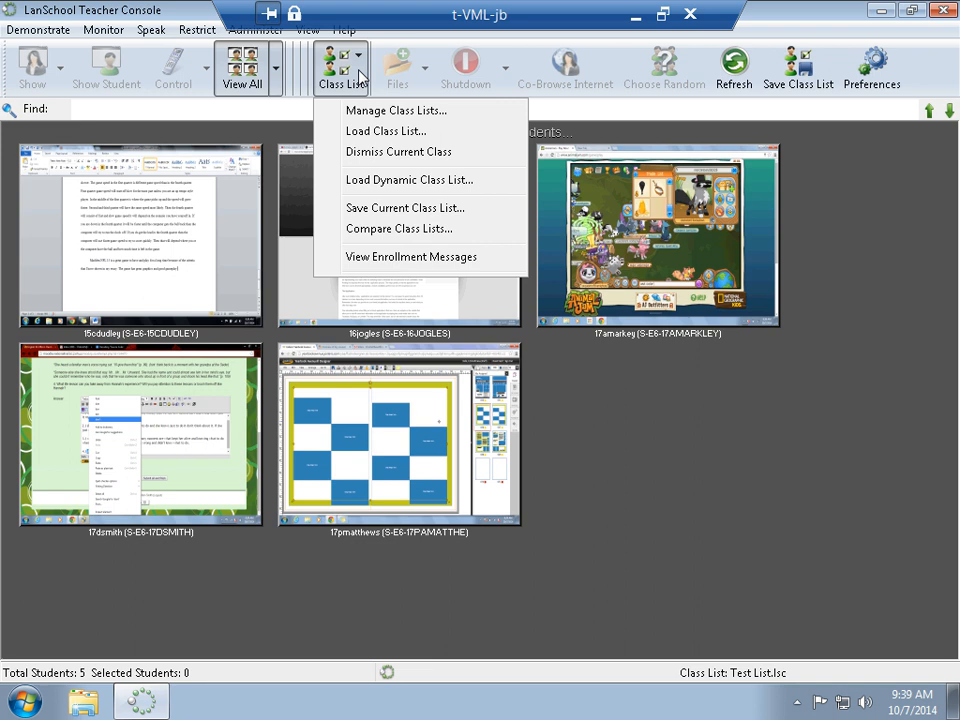
Step: Return to Manage Class Lists, dismissing the save prompt for the loaded Test List
{"action": "left_click", "coordinate": [392, 112]}
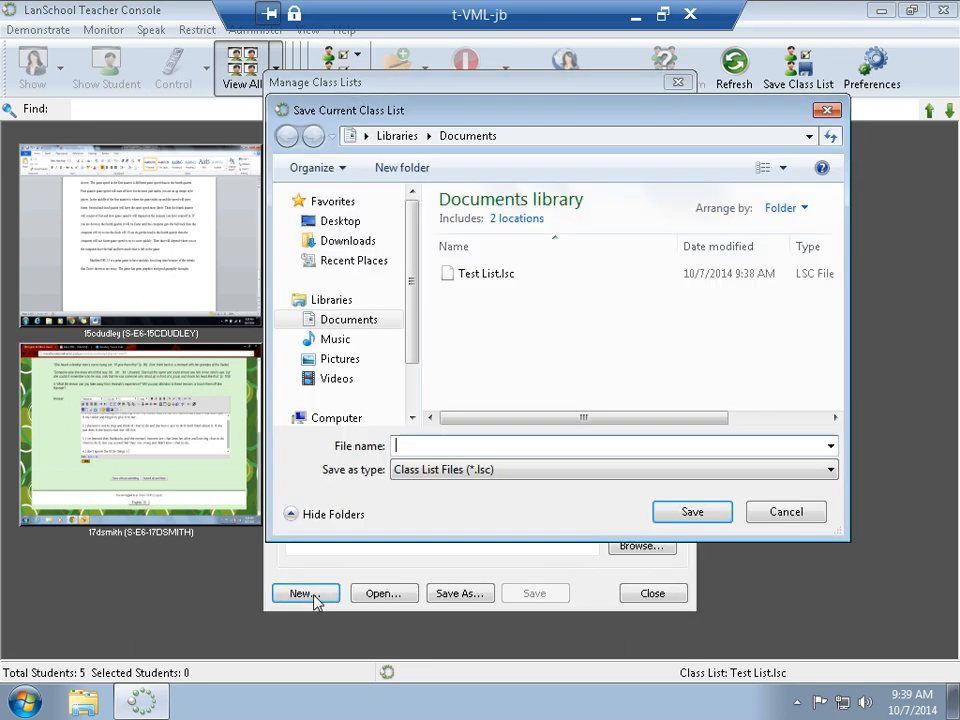
{"action": "left_click", "coordinate": [786, 512]}
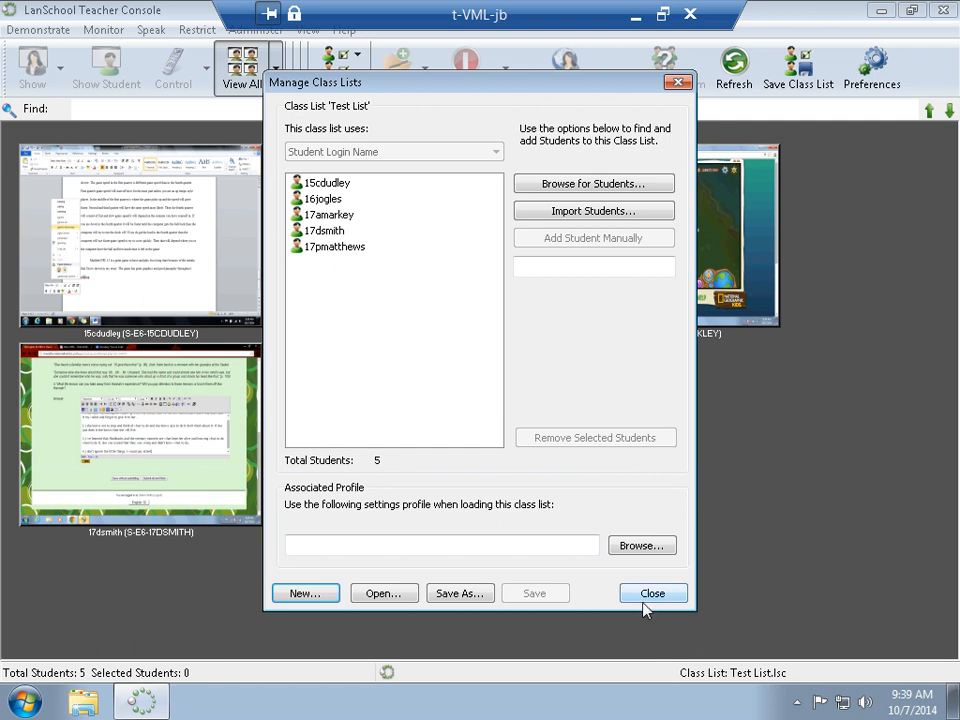
{"action": "mouse_move", "coordinate": [504, 258]}
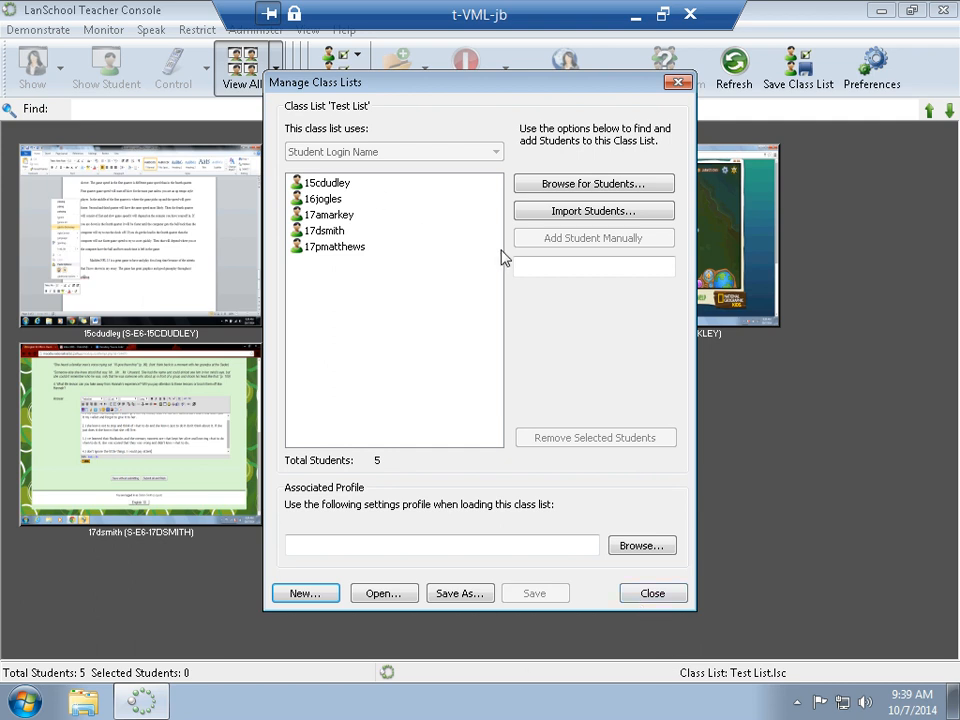
Step: Select all five students and remove them, confirming with Yes to leave Test List empty
{"action": "left_click", "coordinate": [328, 182]}
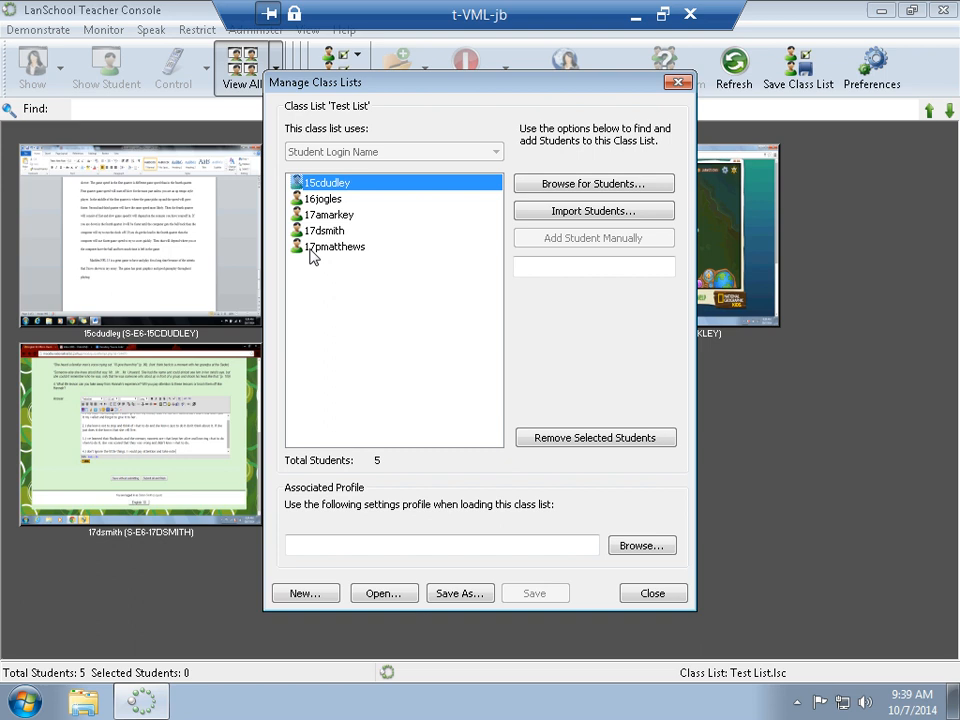
{"action": "left_click", "coordinate": [596, 436]}
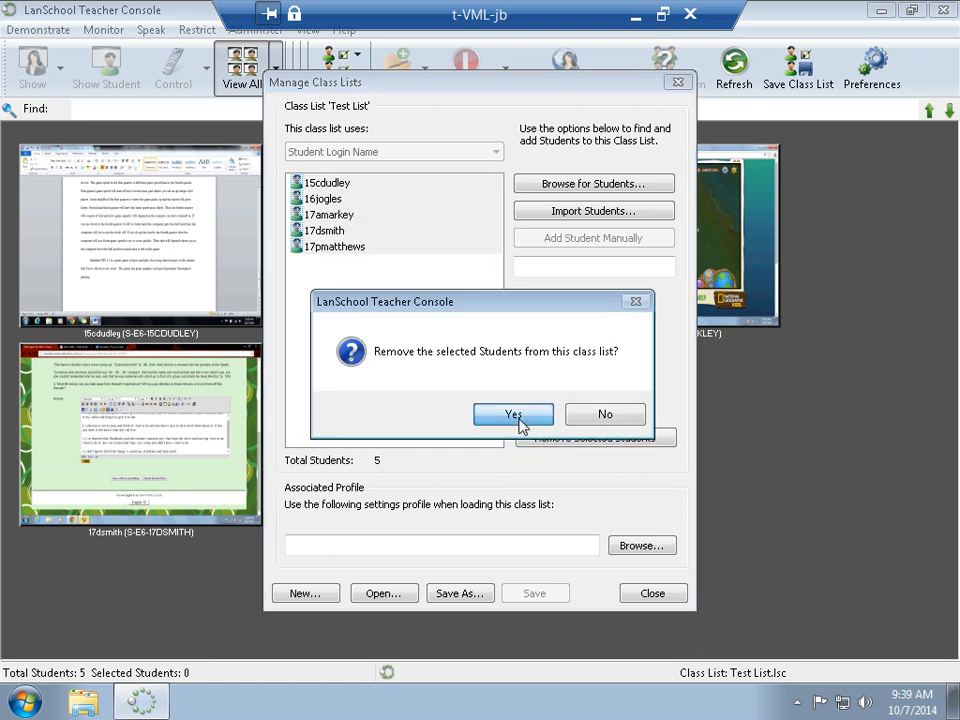
{"action": "left_click", "coordinate": [512, 414]}
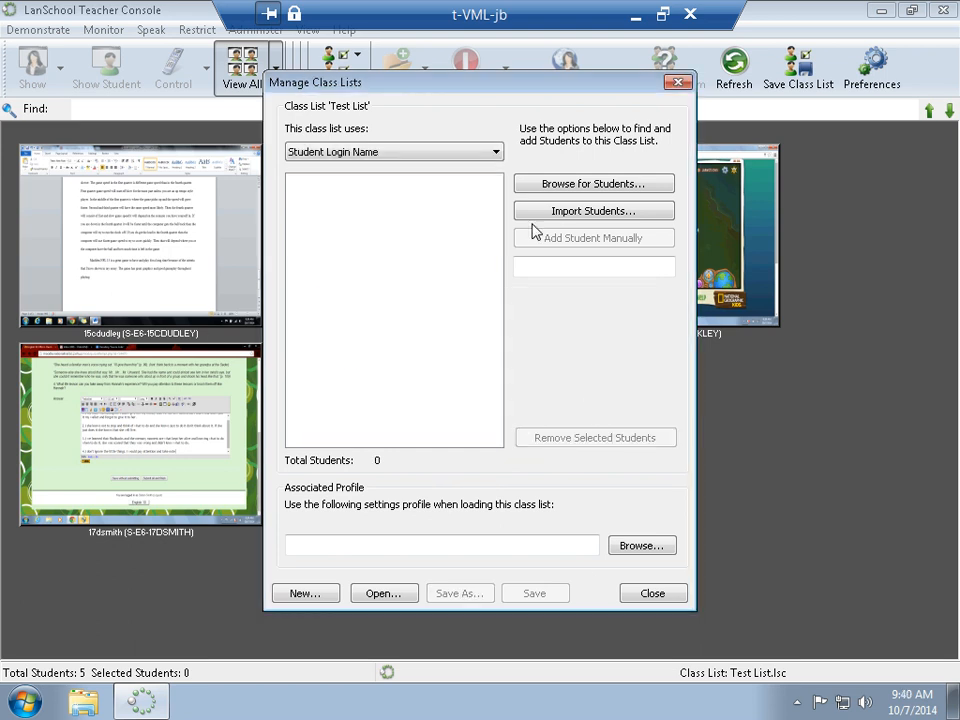
Step: Begin importing students from a CSV file into the class list
{"action": "left_click", "coordinate": [592, 210]}
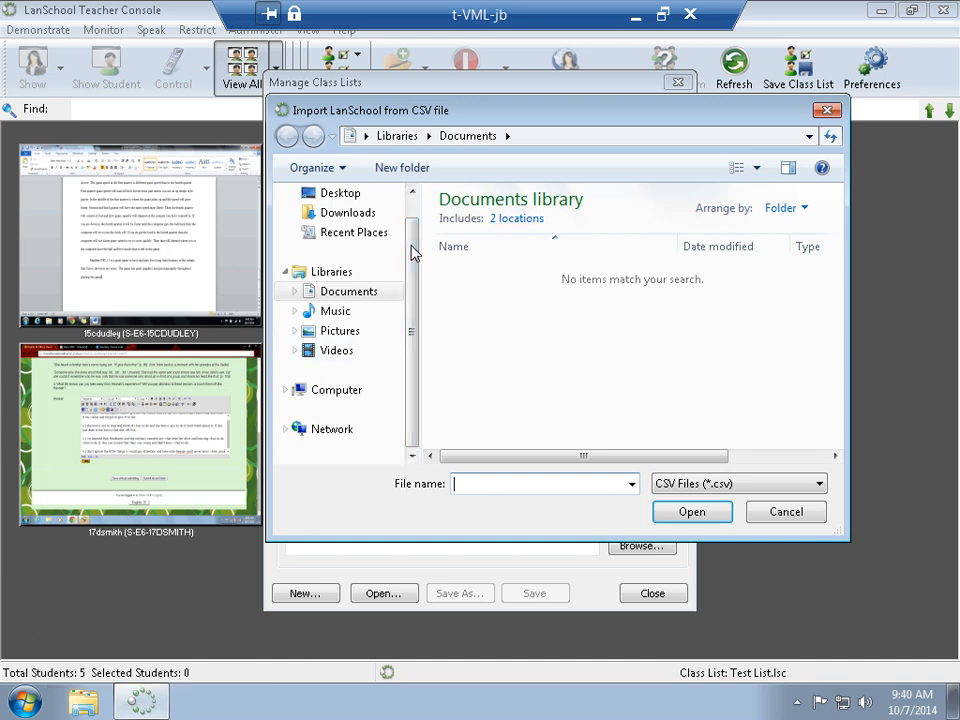
{"action": "mouse_move", "coordinate": [344, 398]}
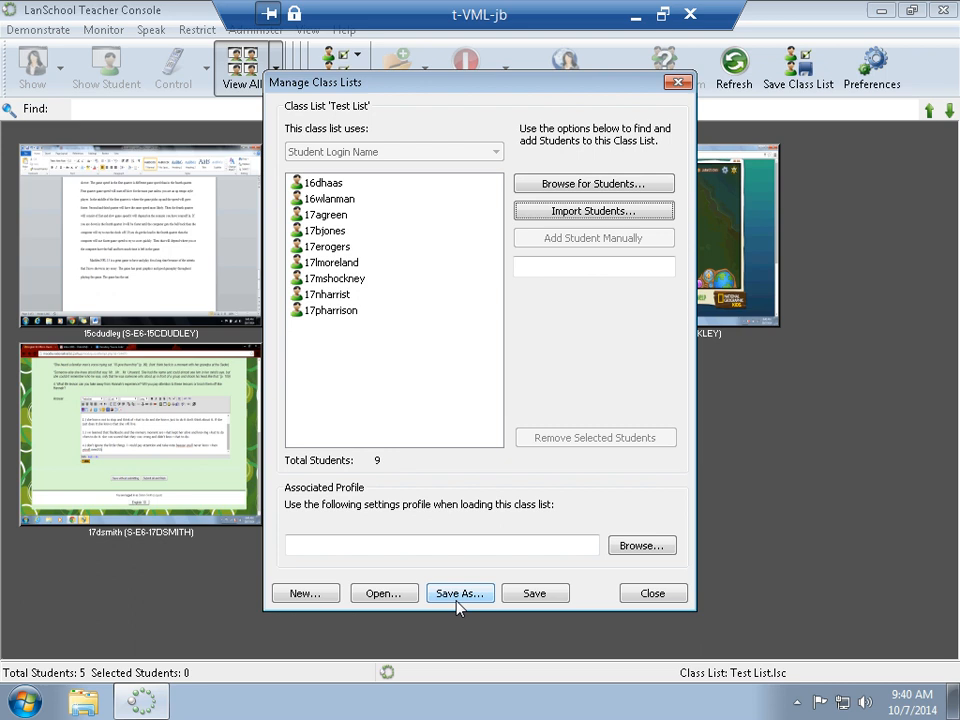
{"action": "left_click", "coordinate": [460, 592]}
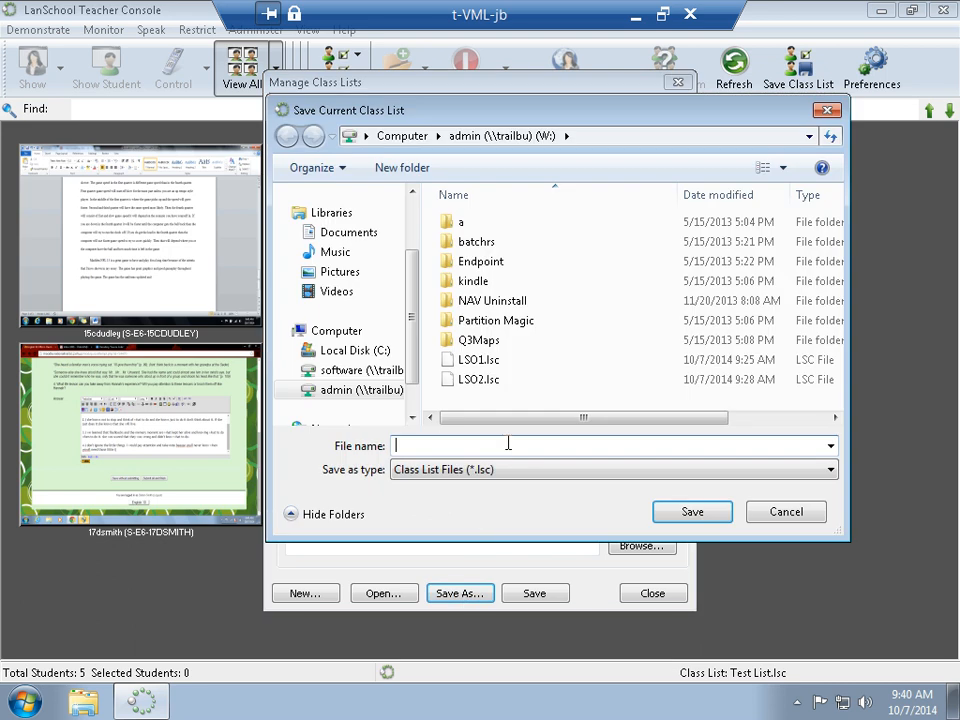
{"action": "type", "text": "Hardwa"}
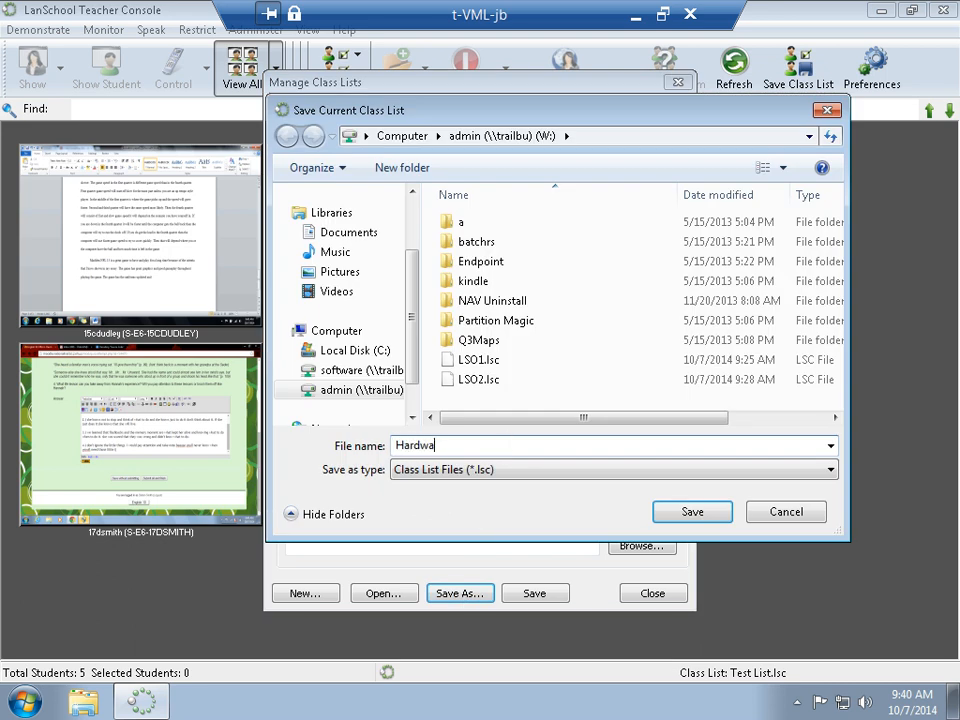
{"action": "left_click", "coordinate": [692, 512]}
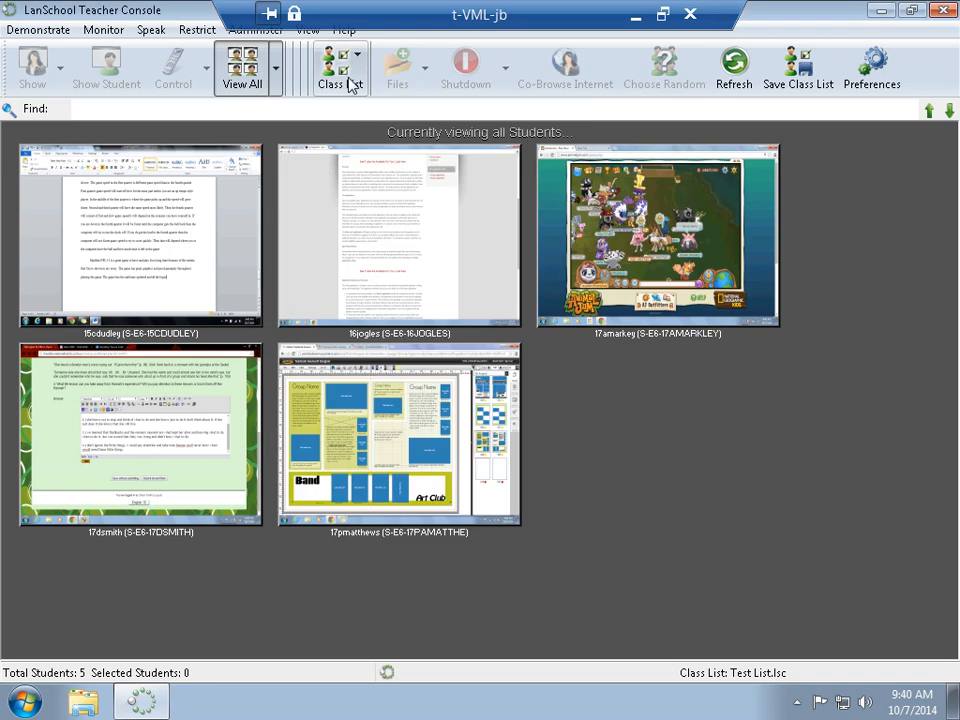
Step: Load the saved Hardware.lsc class list so only its nine students appear
{"action": "left_click", "coordinate": [340, 68]}
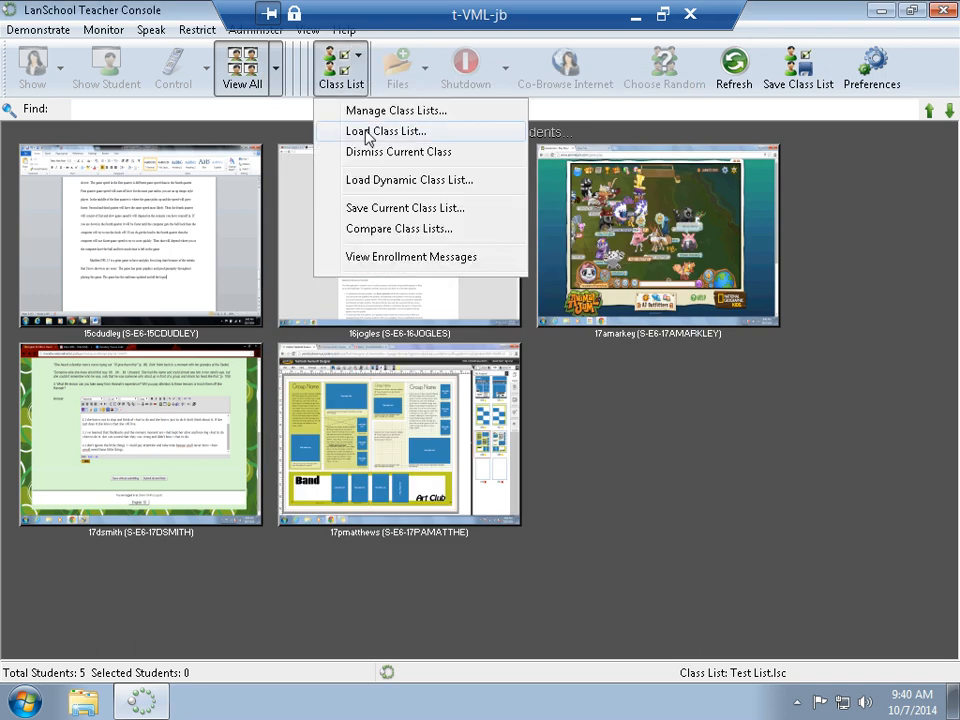
{"action": "left_click", "coordinate": [384, 132]}
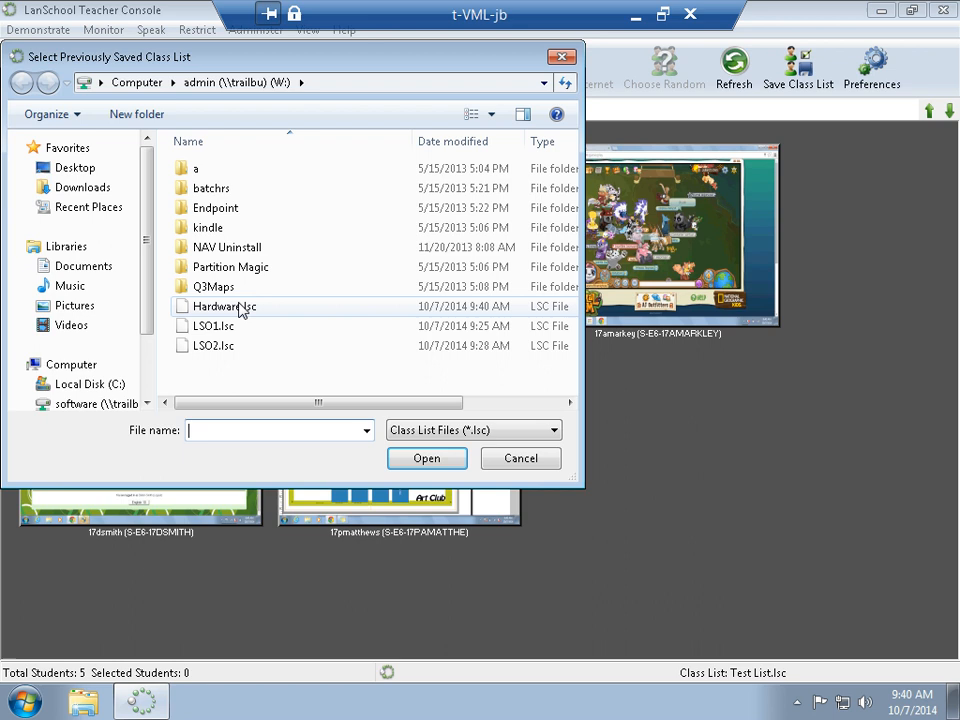
{"action": "left_click", "coordinate": [222, 306]}
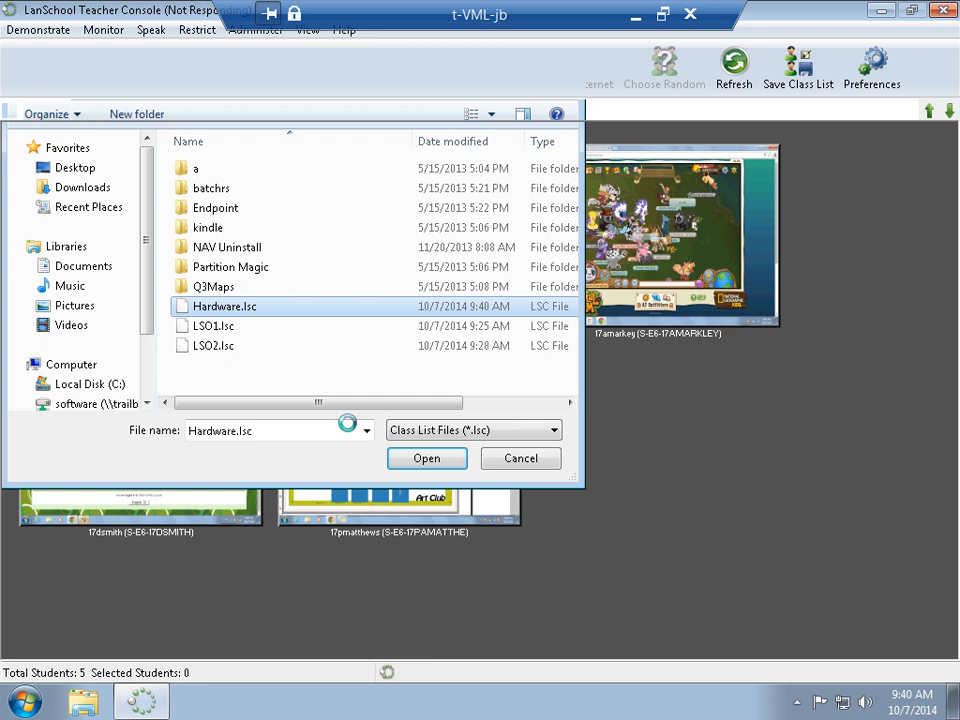
{"action": "left_click", "coordinate": [428, 458]}
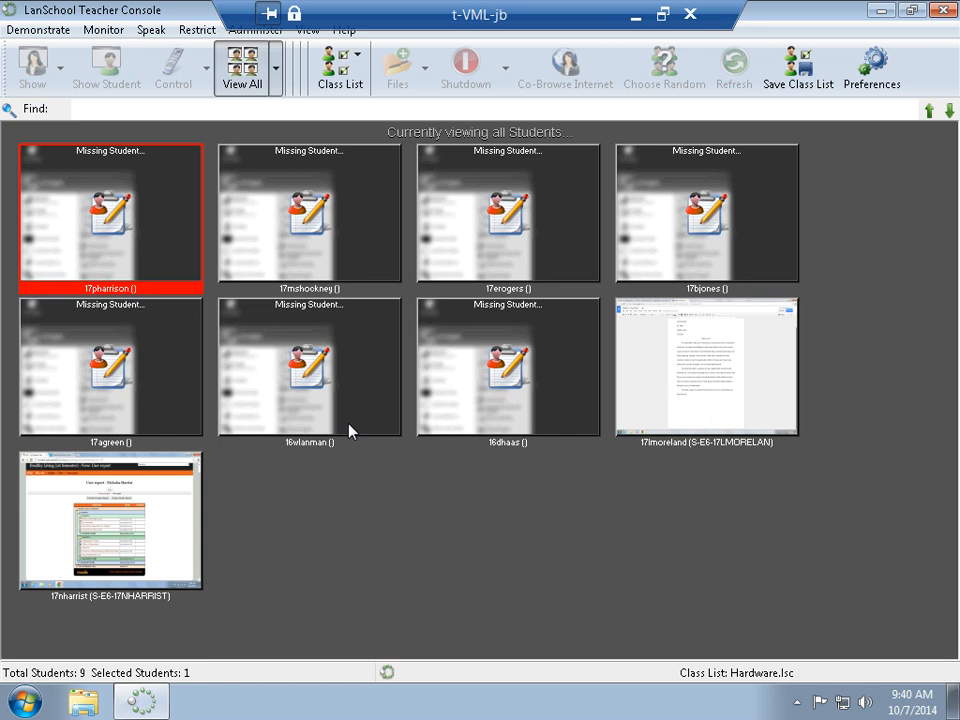
{"action": "mouse_move", "coordinate": [572, 412]}
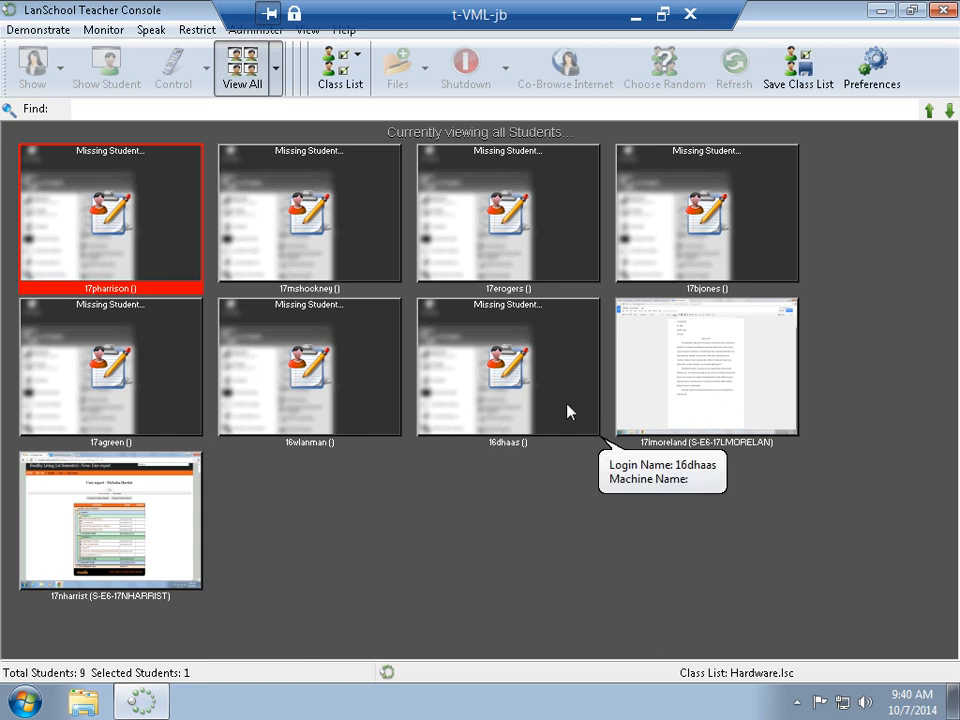
{"action": "mouse_move", "coordinate": [830, 366]}
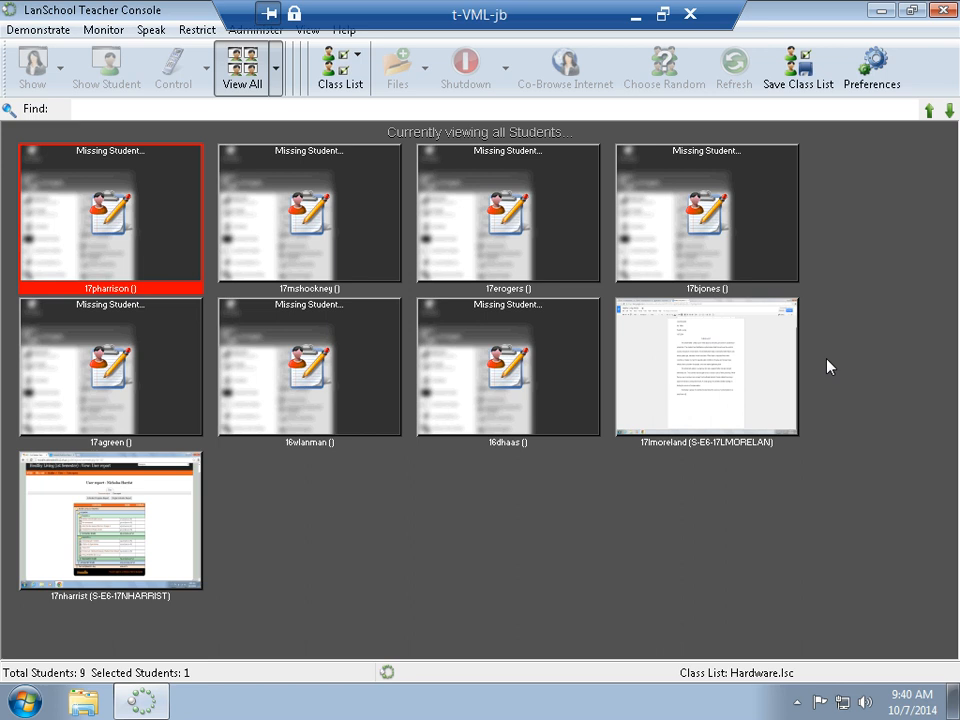
{"action": "mouse_move", "coordinate": [380, 220]}
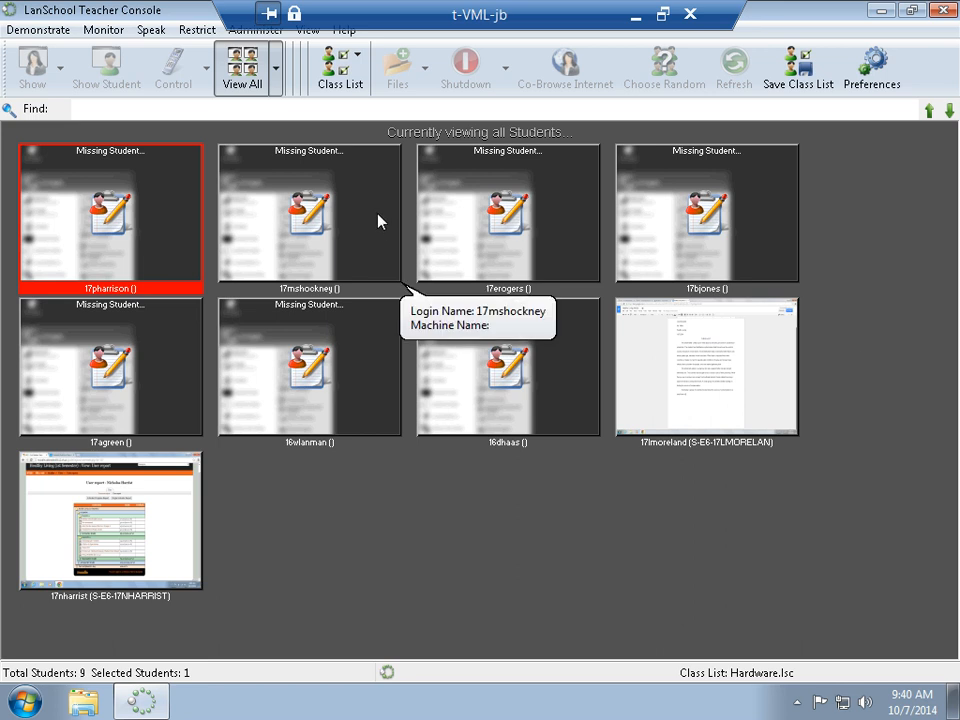
{"action": "left_click", "coordinate": [338, 60]}
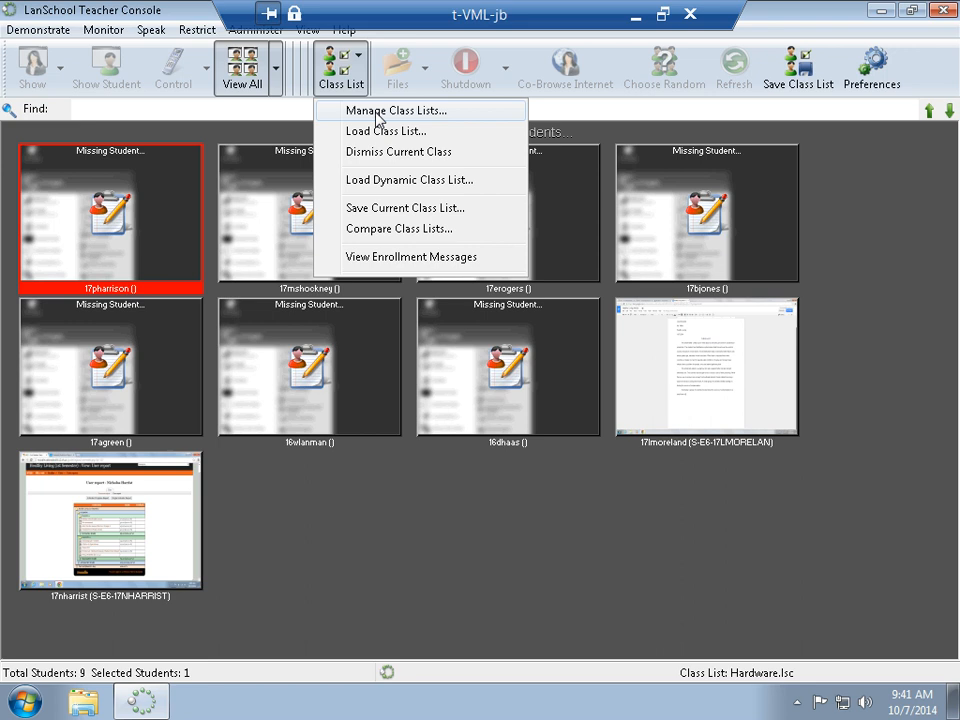
{"action": "mouse_move", "coordinate": [384, 160]}
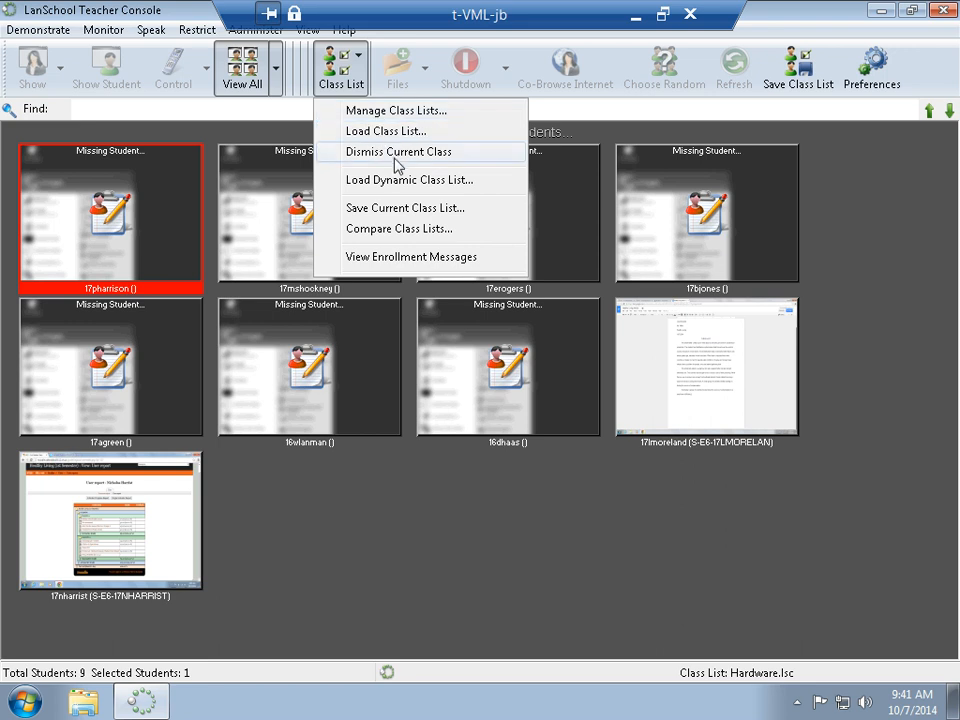
Step: Dismiss the current Hardware class so all 78 students show again
{"action": "left_click", "coordinate": [418, 152]}
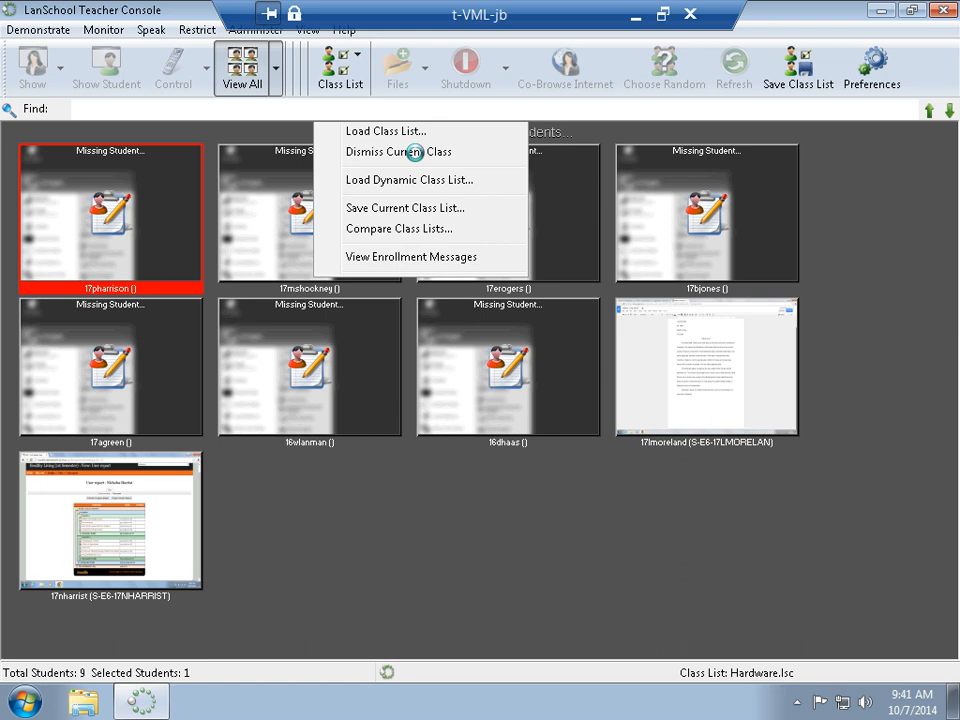
{"action": "left_click", "coordinate": [396, 152]}
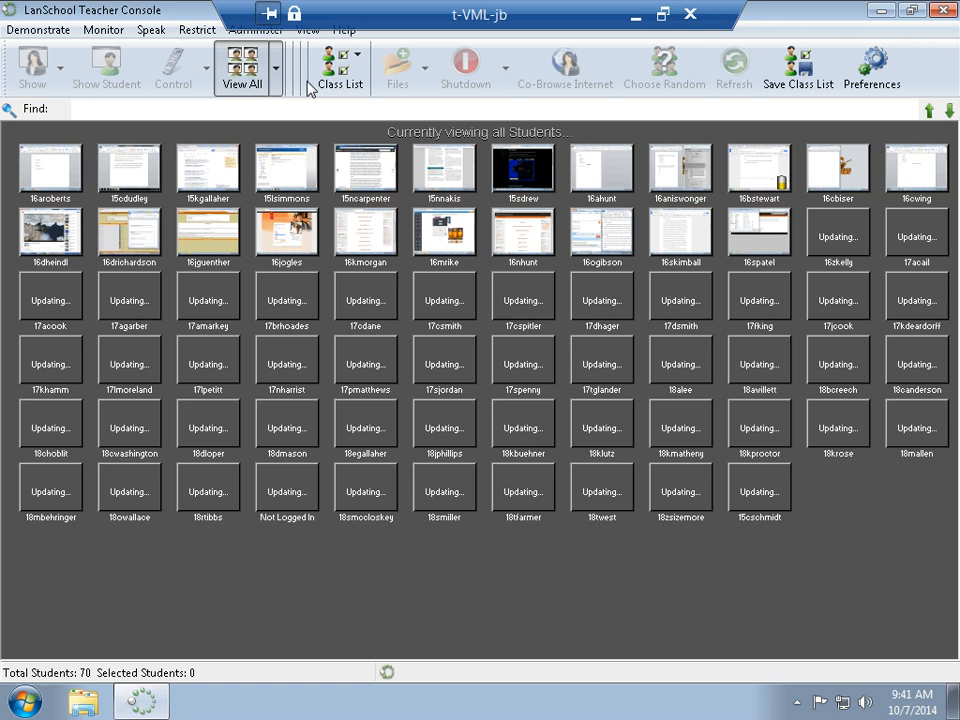
{"action": "left_click", "coordinate": [332, 62]}
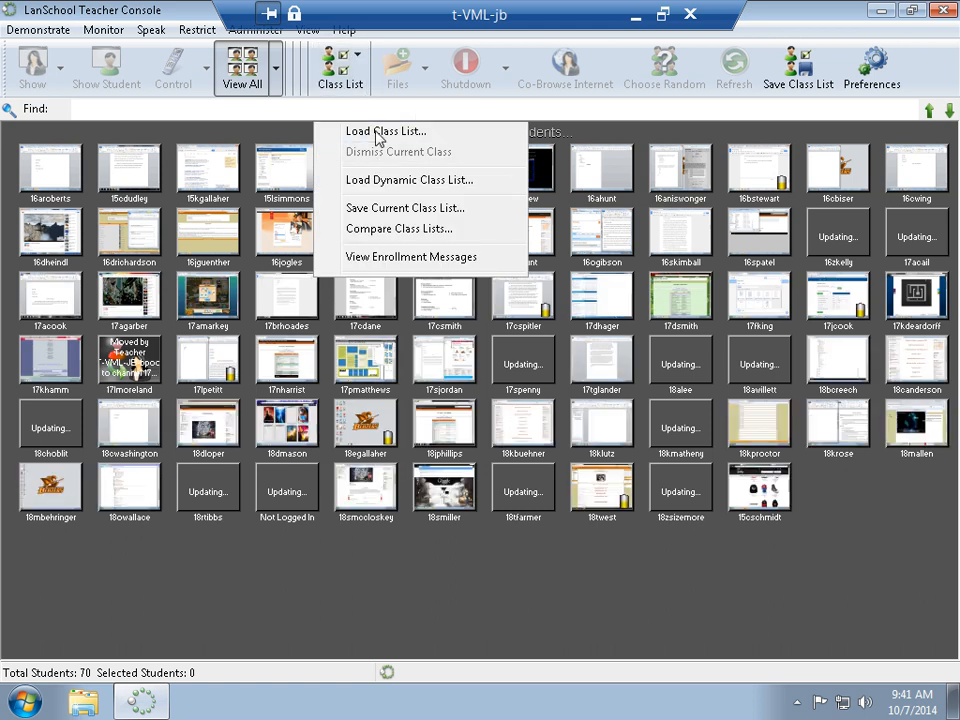
Step: Load the LSD2.lsc class list, narrowing the display to its five students
{"action": "left_click", "coordinate": [384, 132]}
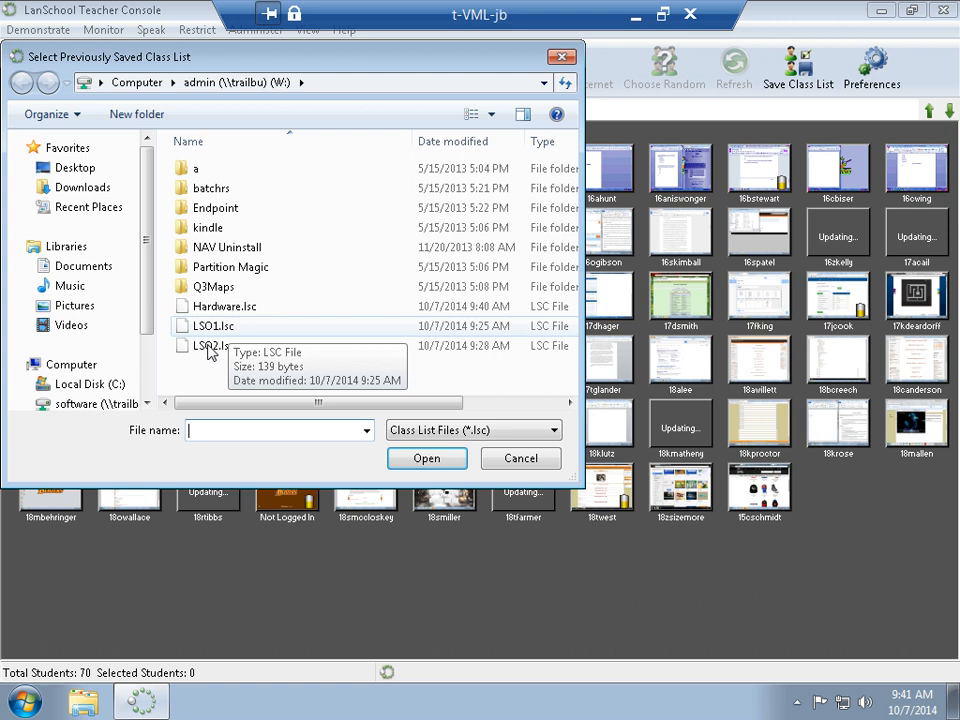
{"action": "left_click", "coordinate": [212, 344]}
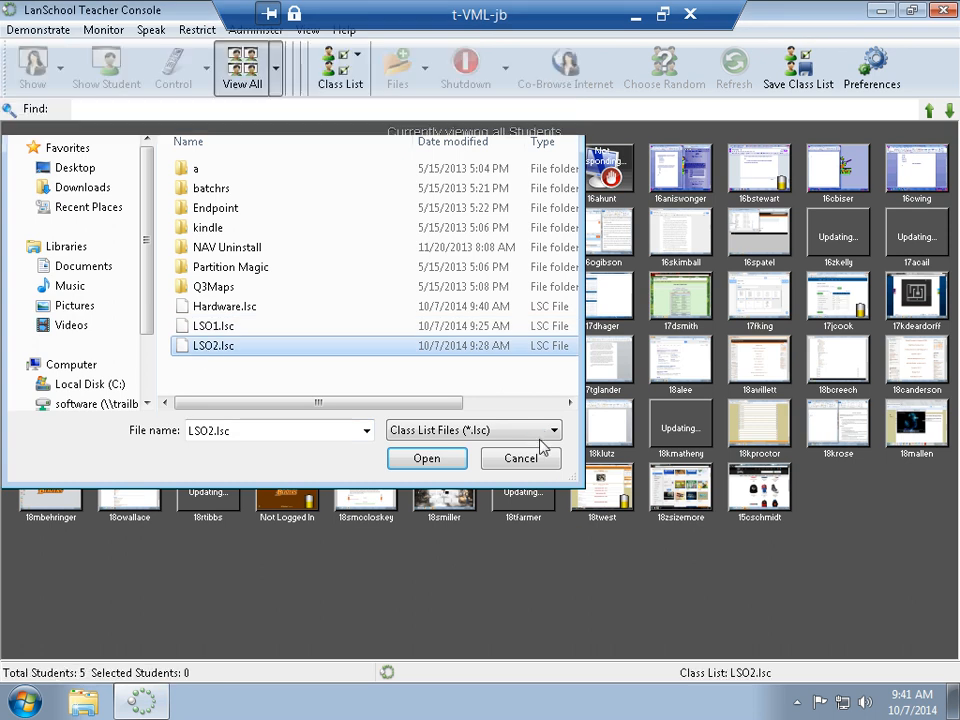
{"action": "left_click", "coordinate": [428, 458]}
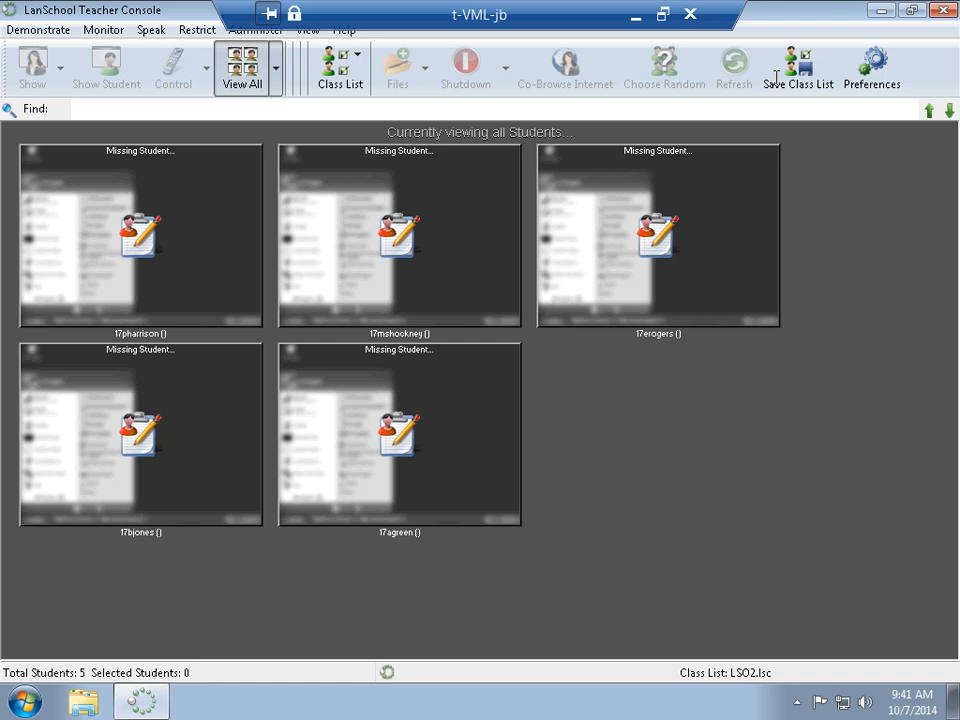
{"action": "mouse_move", "coordinate": [150, 66]}
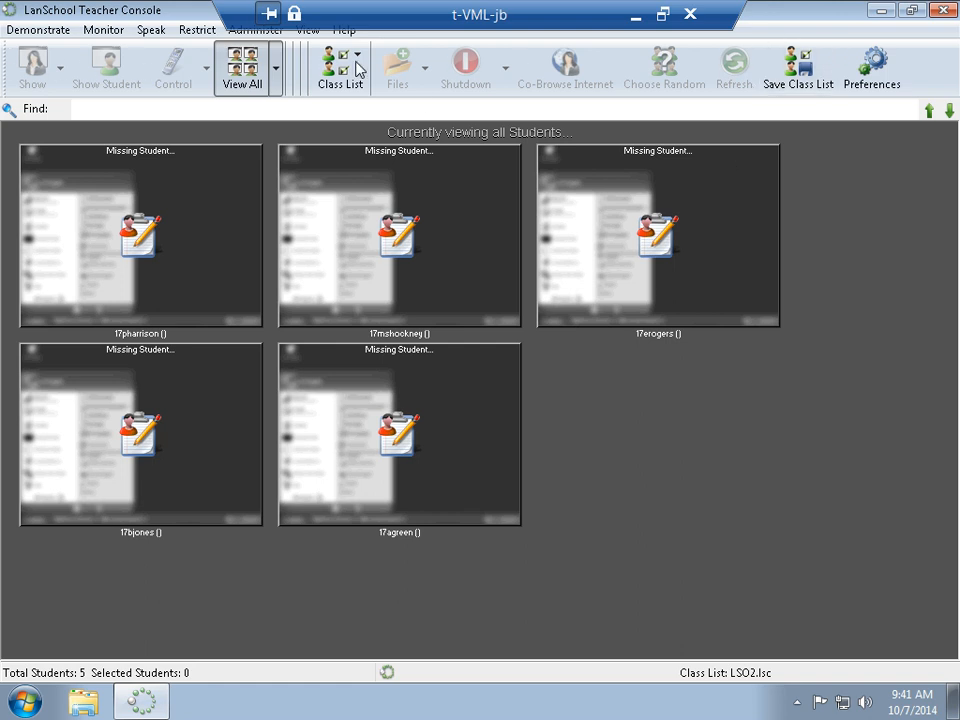
{"action": "left_click", "coordinate": [870, 60]}
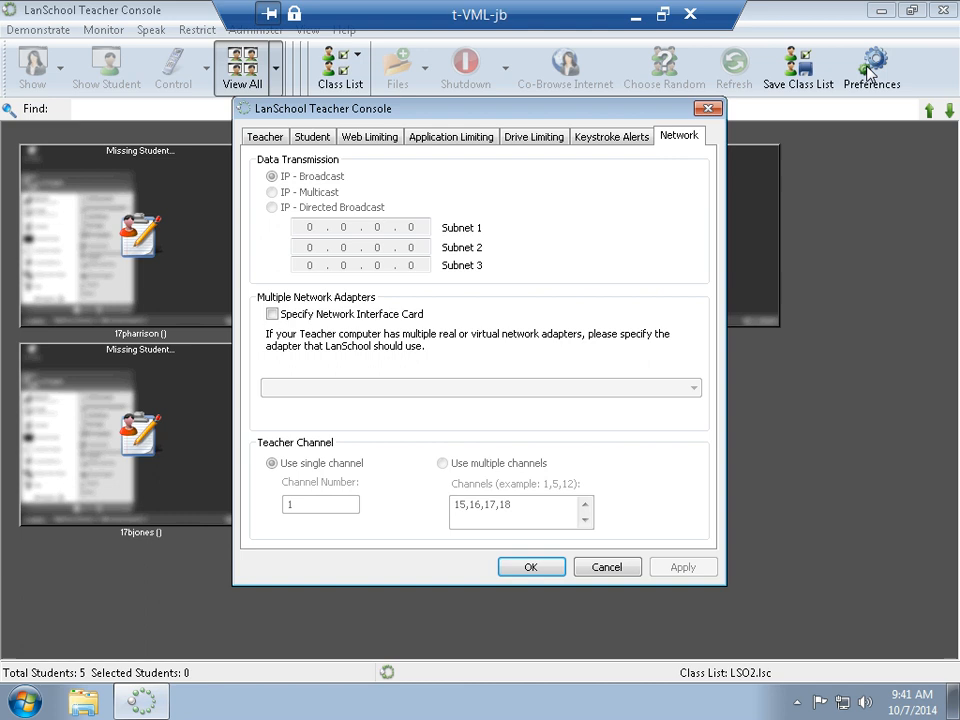
{"action": "mouse_move", "coordinate": [460, 528]}
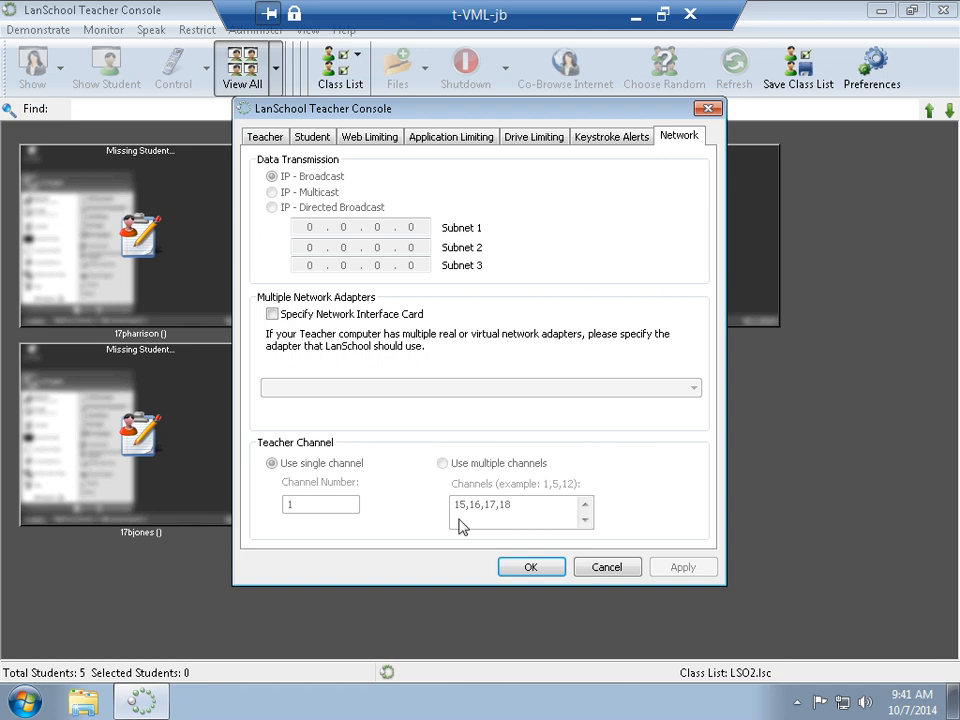
{"action": "mouse_move", "coordinate": [312, 496]}
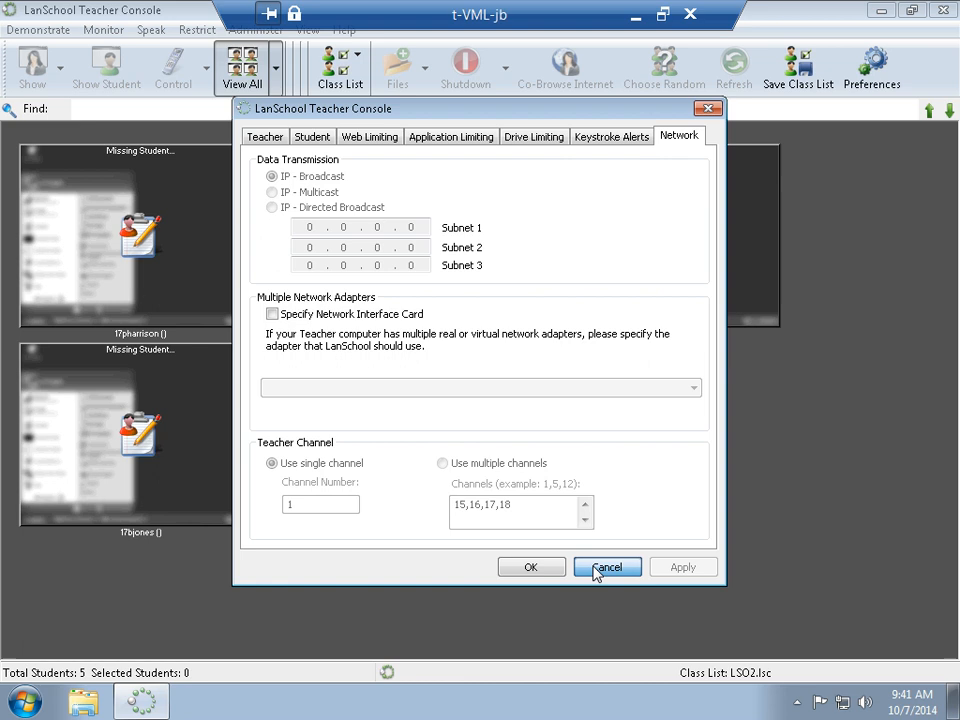
{"action": "left_click", "coordinate": [608, 566]}
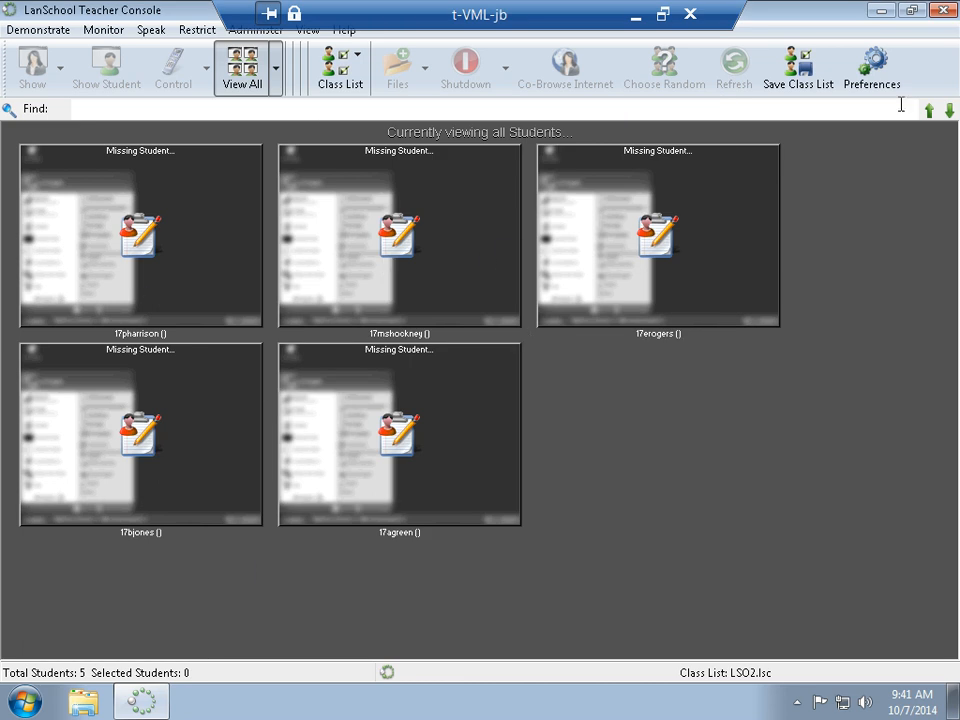
{"action": "mouse_move", "coordinate": [630, 18]}
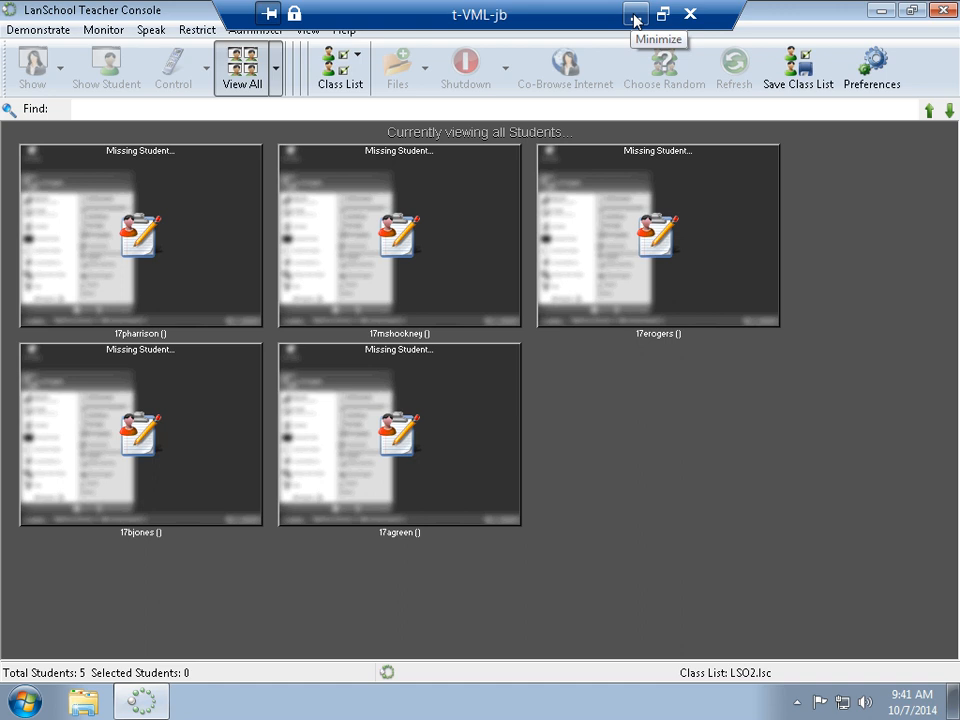